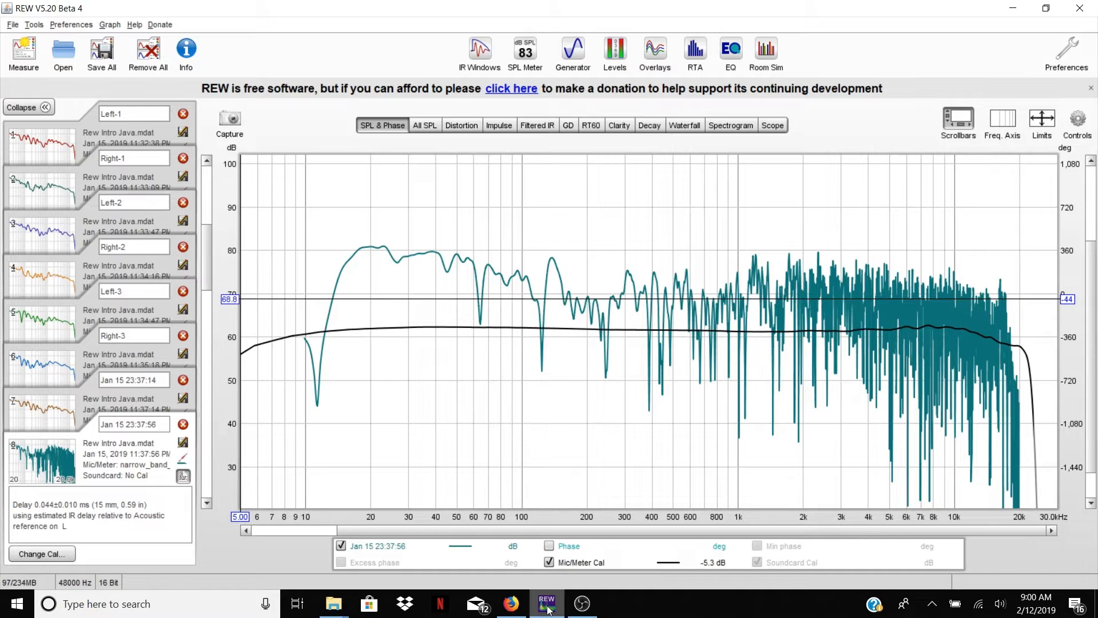
mouse_move(705, 278)
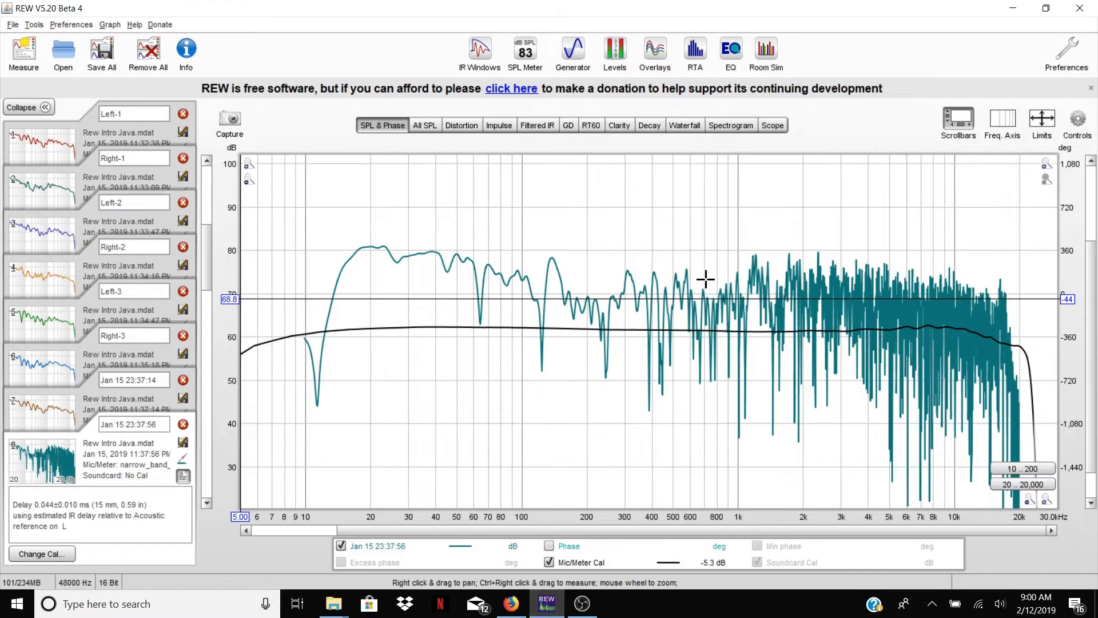
mouse_move(370, 250)
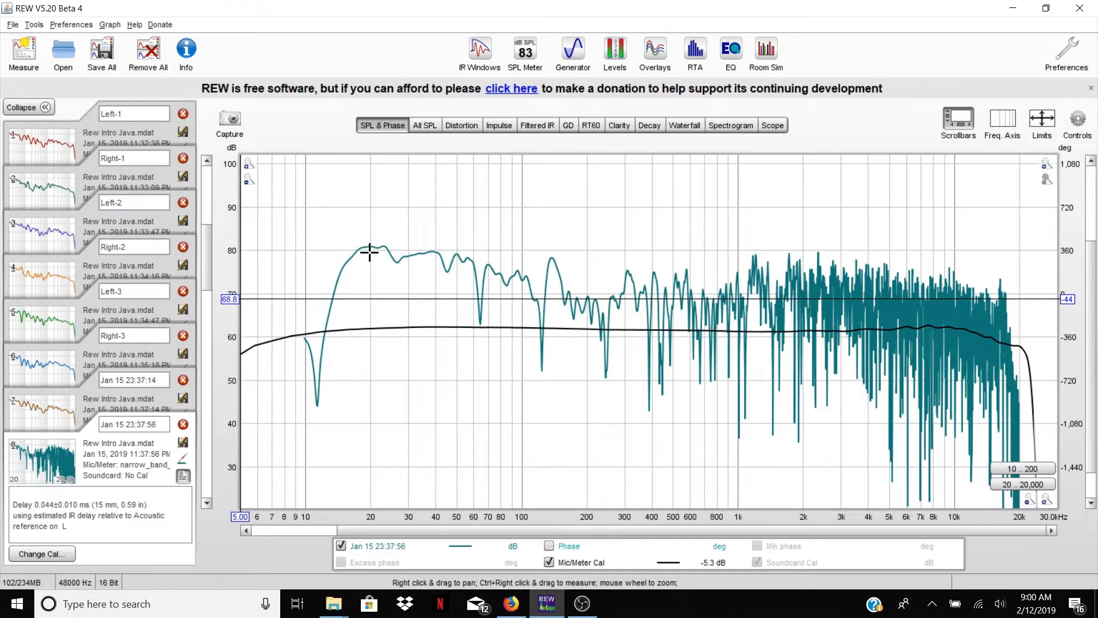
mouse_move(587, 236)
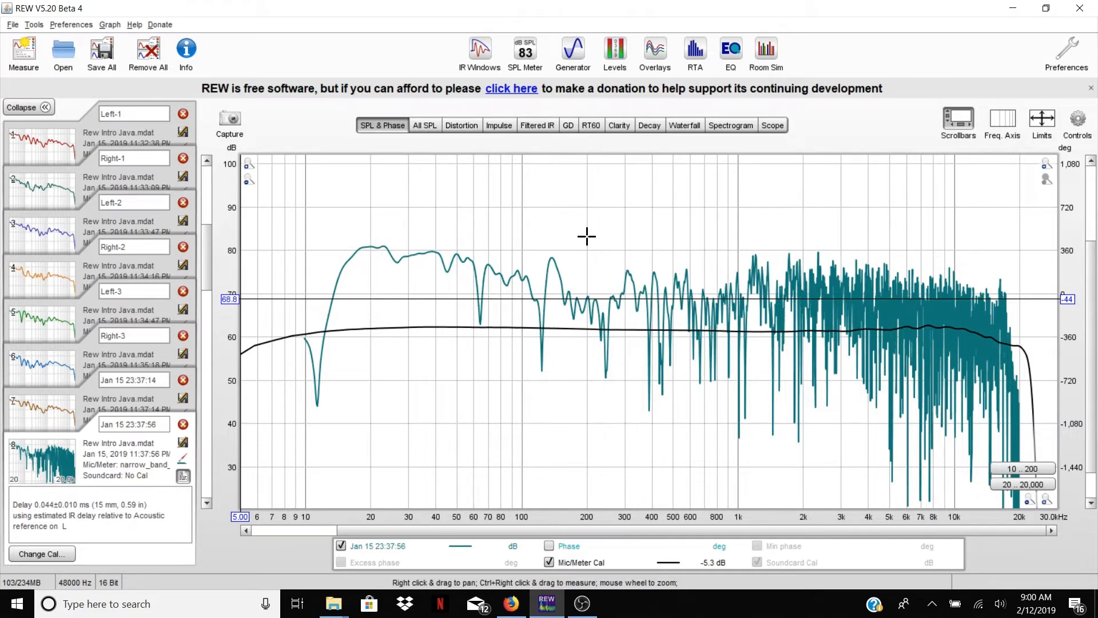
mouse_move(932, 361)
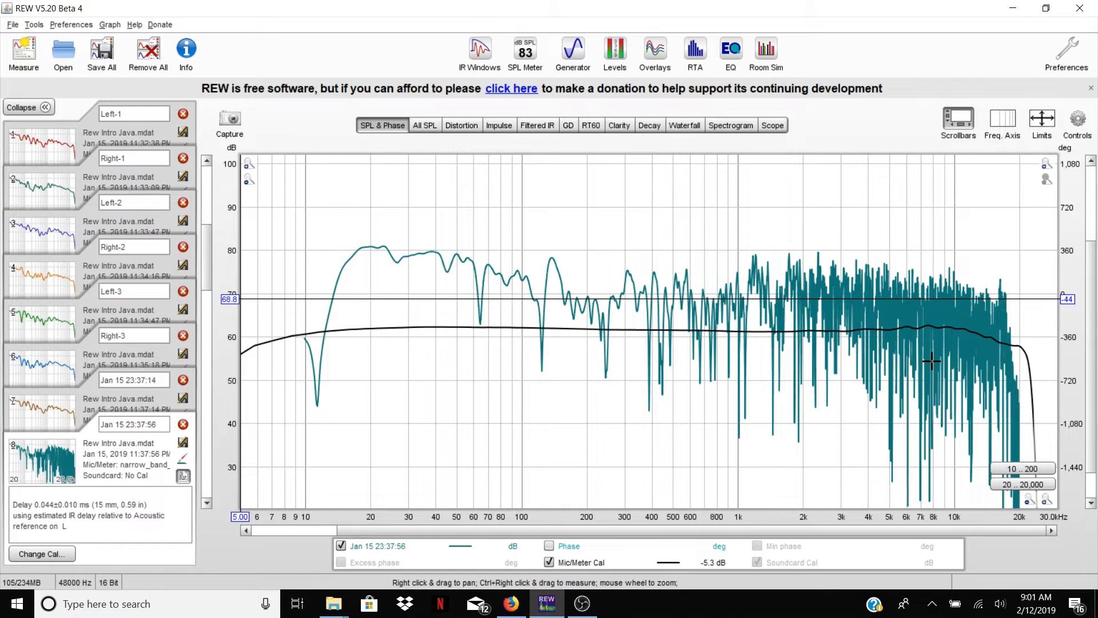
mouse_move(811, 311)
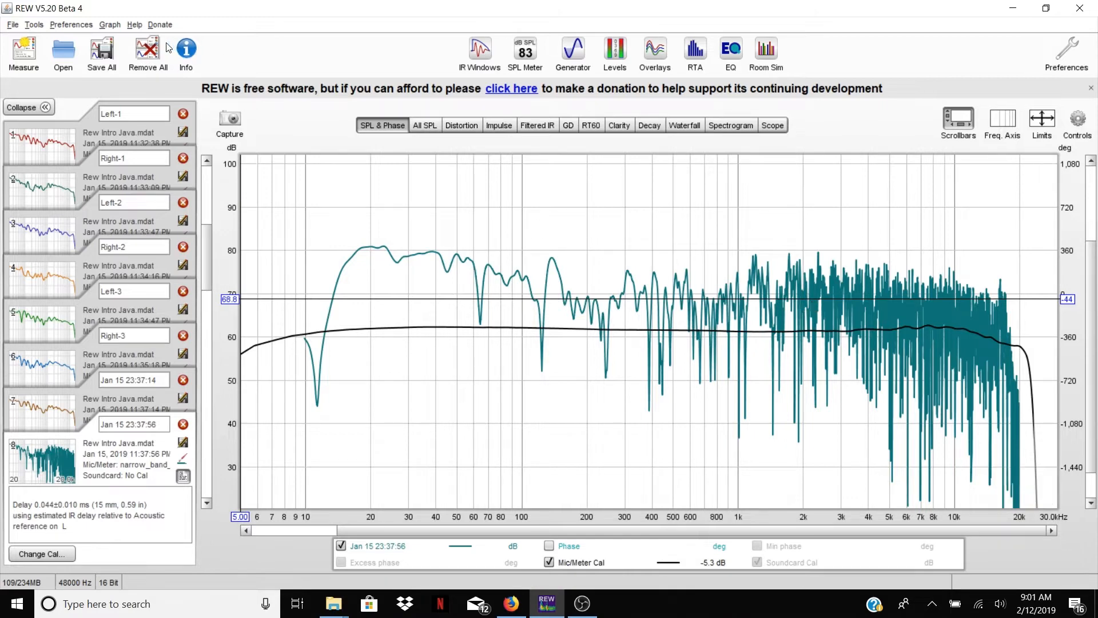
Step: Show the graph smoothing options, 1/1 through 1/48 octave
click(109, 24)
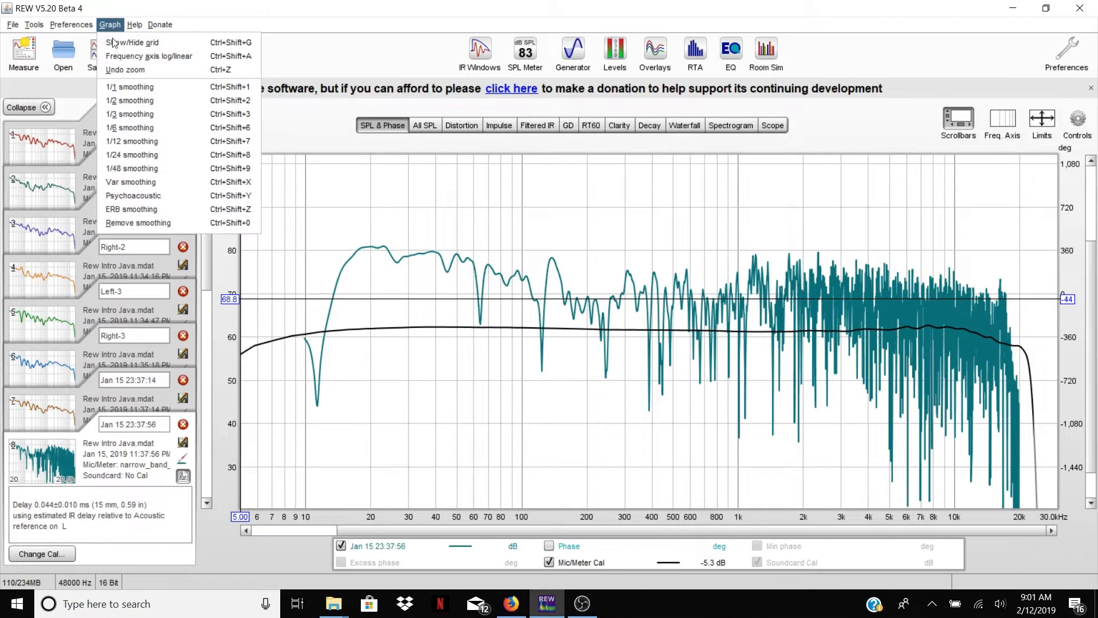
mouse_move(129, 87)
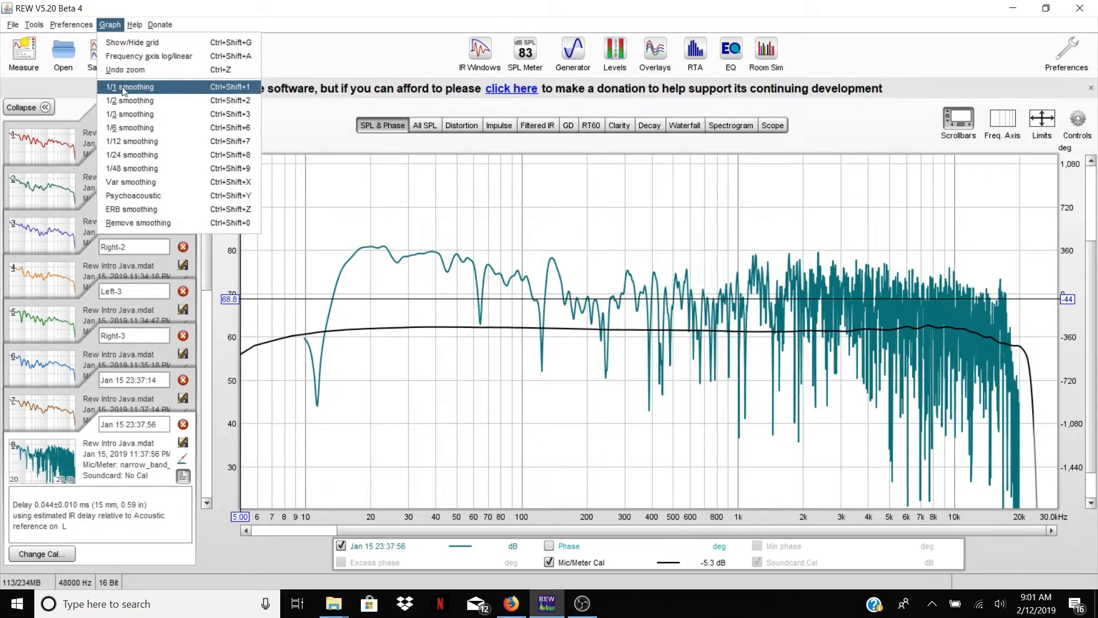
mouse_move(131, 141)
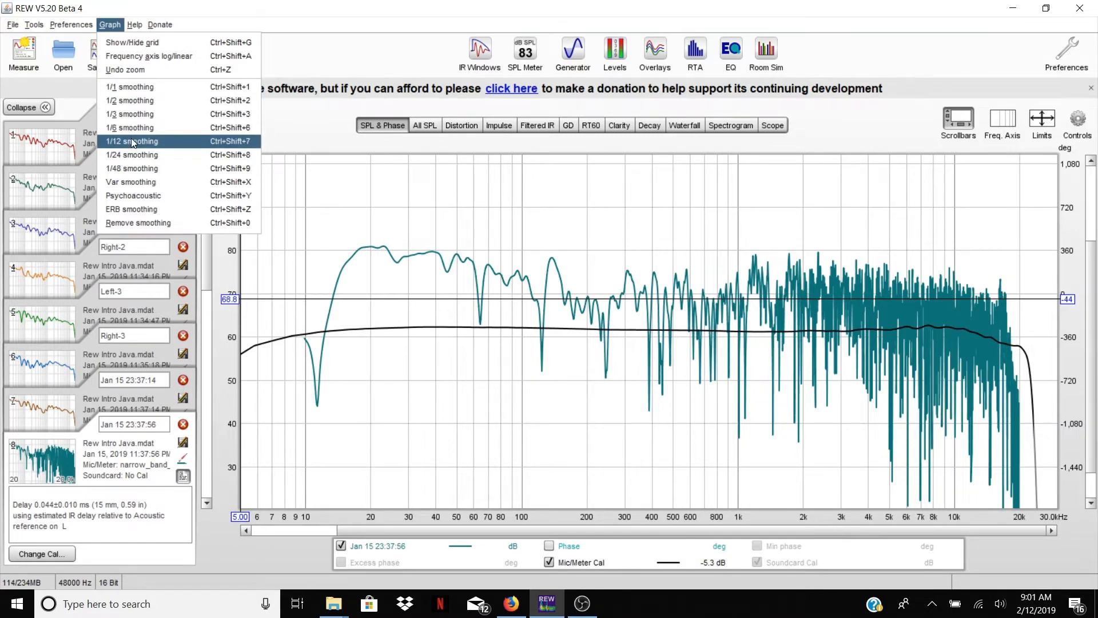
mouse_move(133, 86)
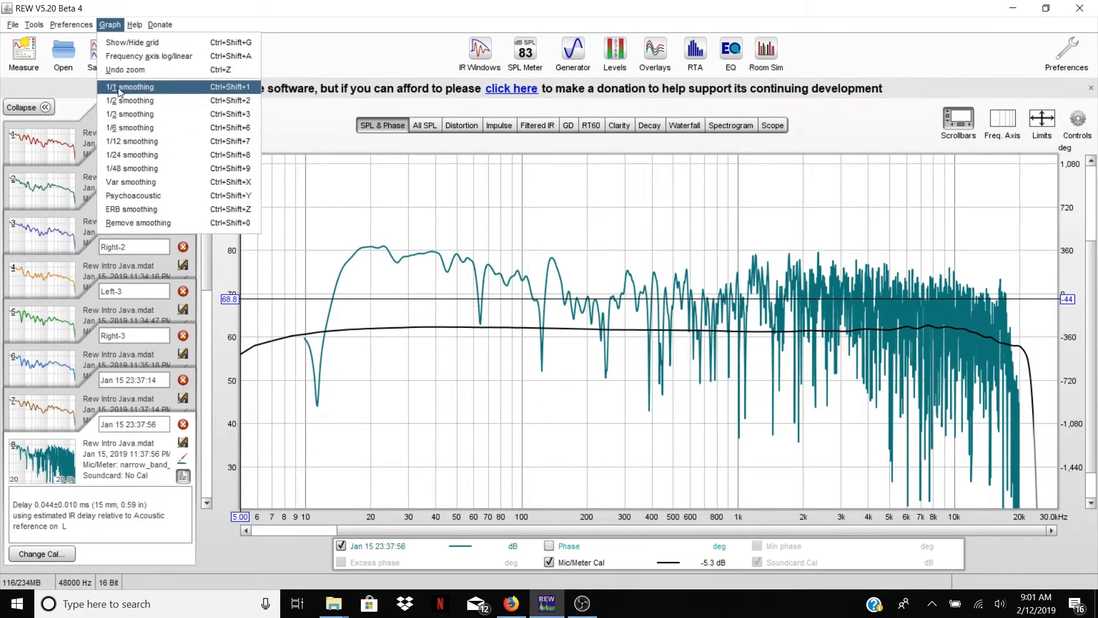
mouse_move(129, 100)
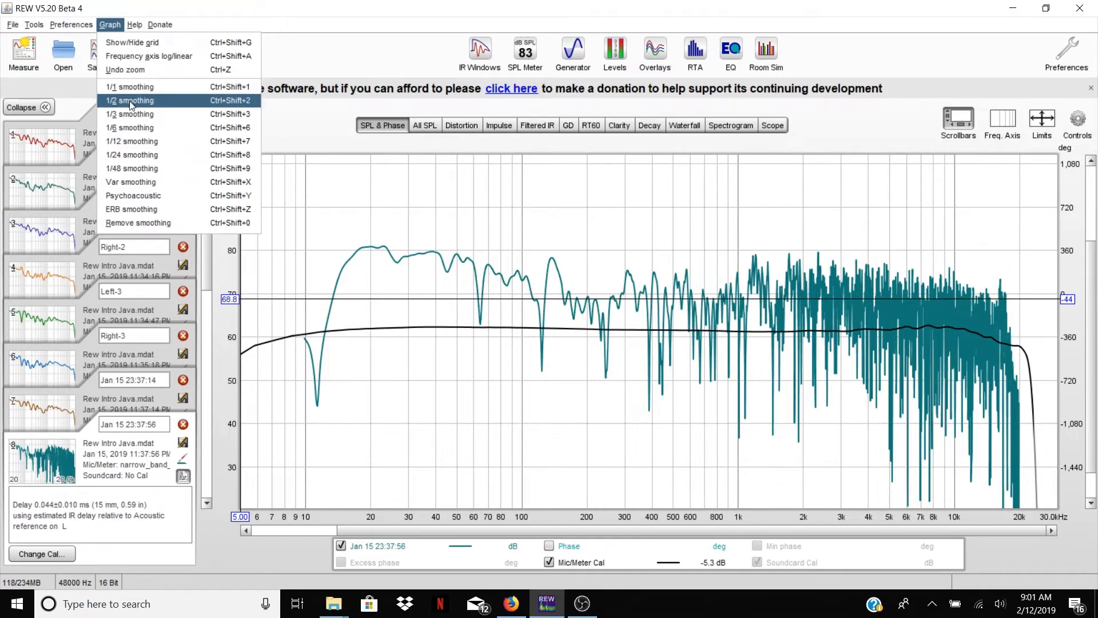
mouse_move(130, 113)
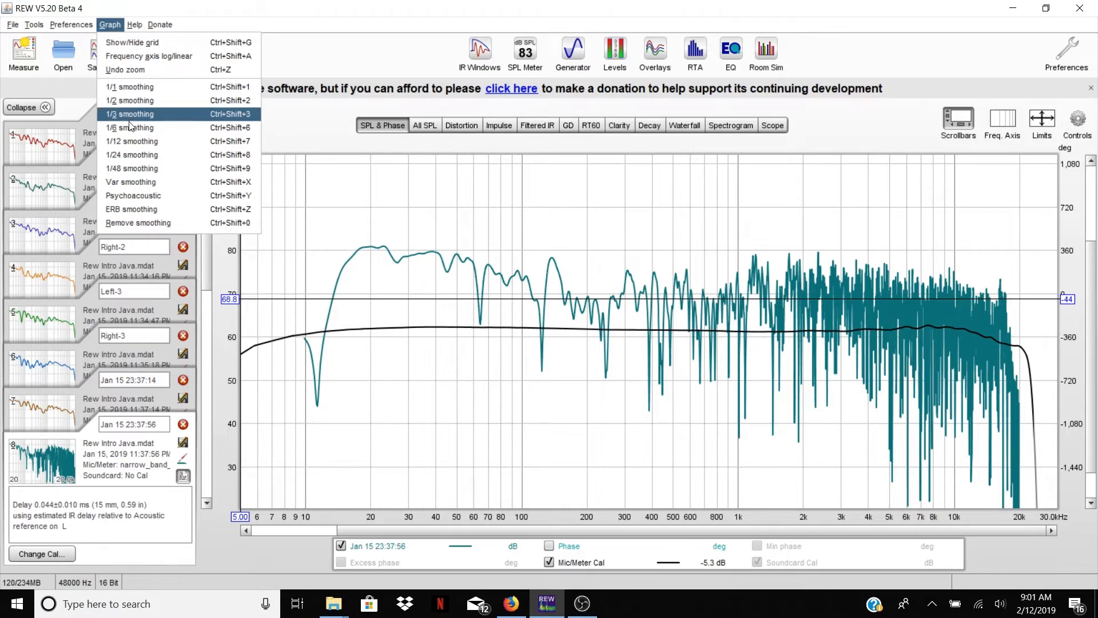
mouse_move(131, 141)
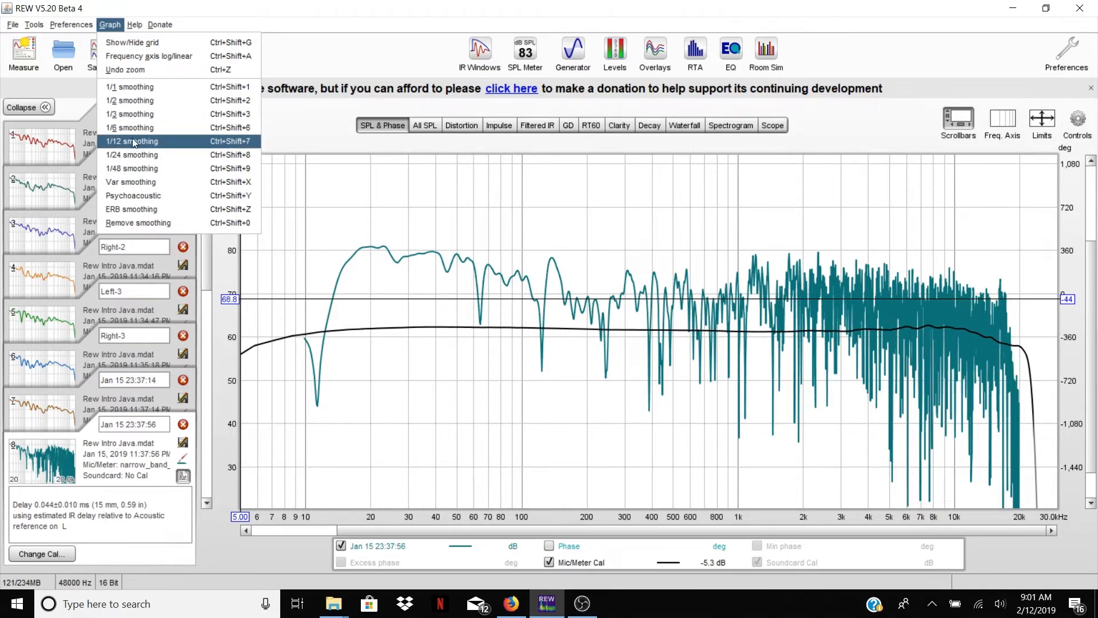
mouse_move(132, 155)
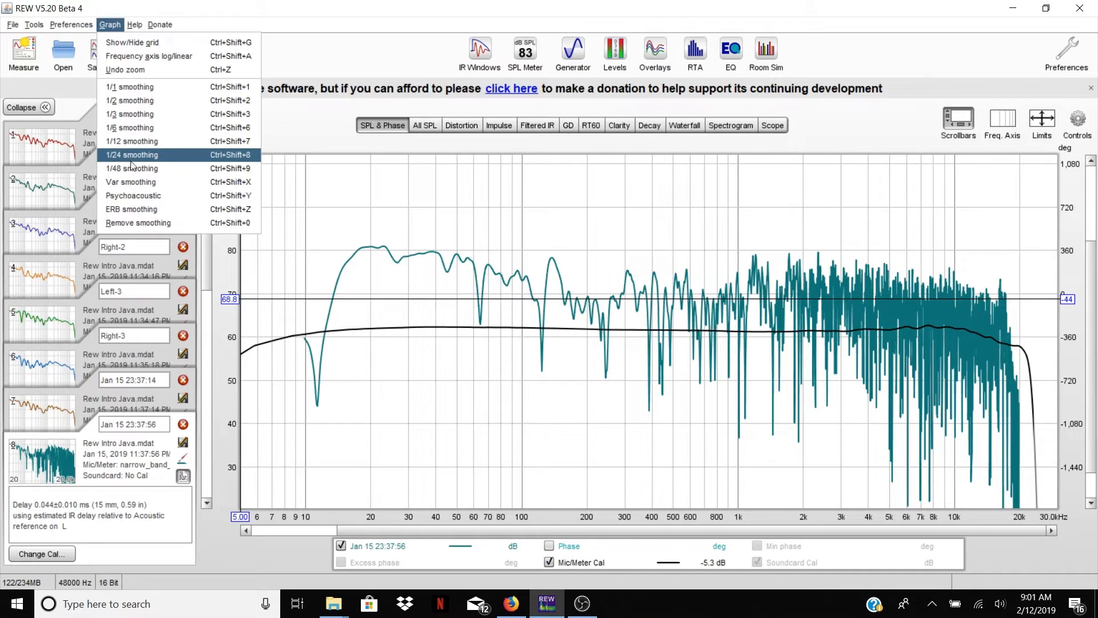
mouse_move(131, 169)
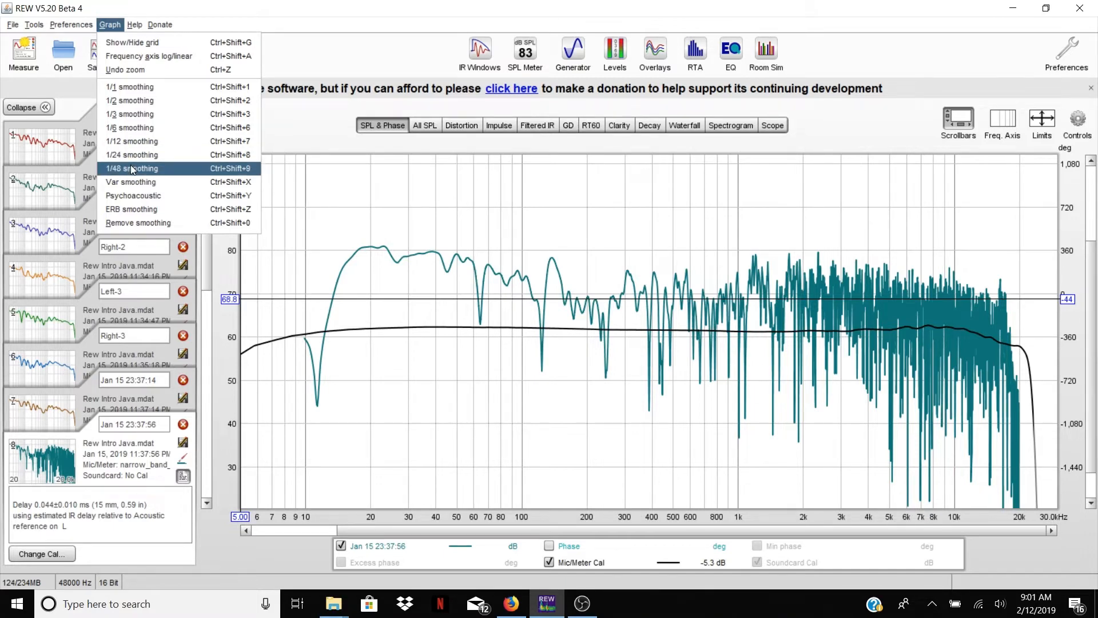
Step: Apply 1/48 octave smoothing, then change it to 1/6 octave
click(130, 168)
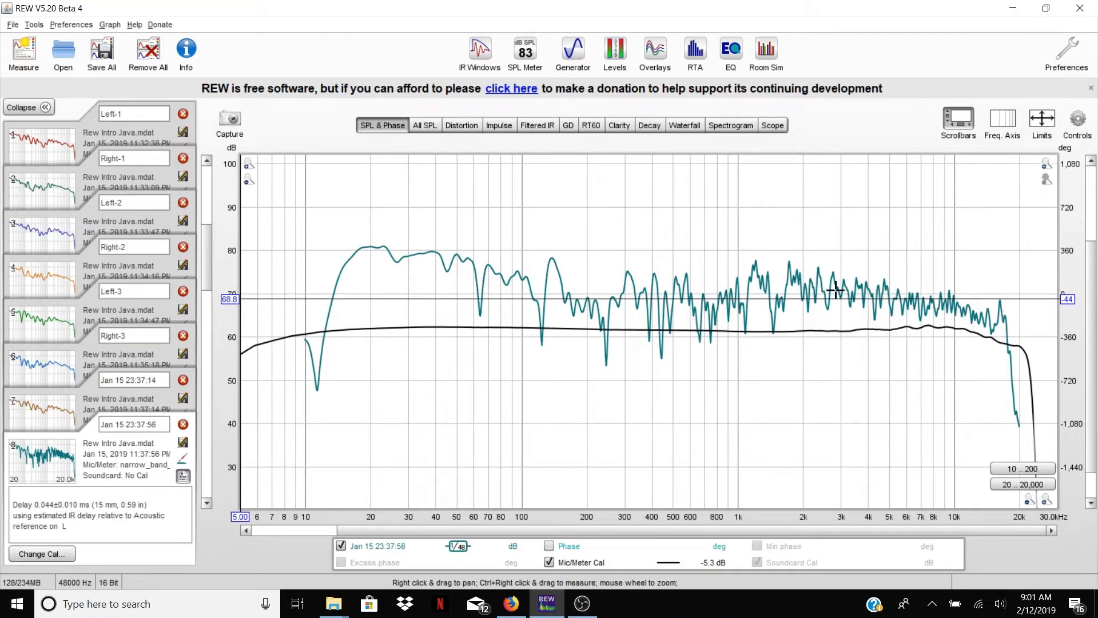
mouse_move(995, 307)
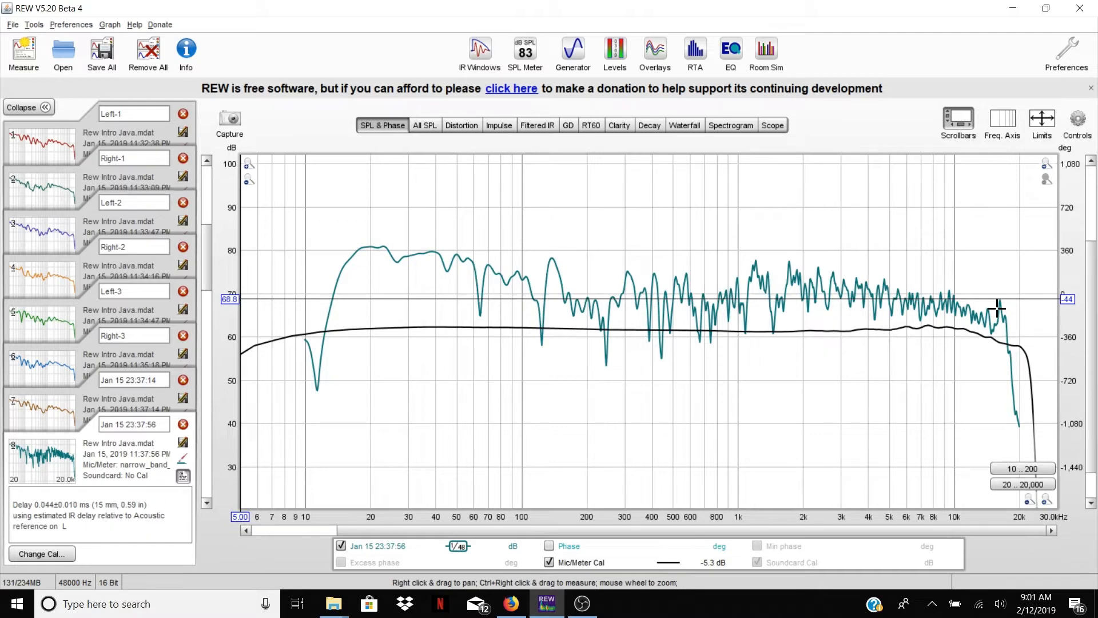
click(109, 25)
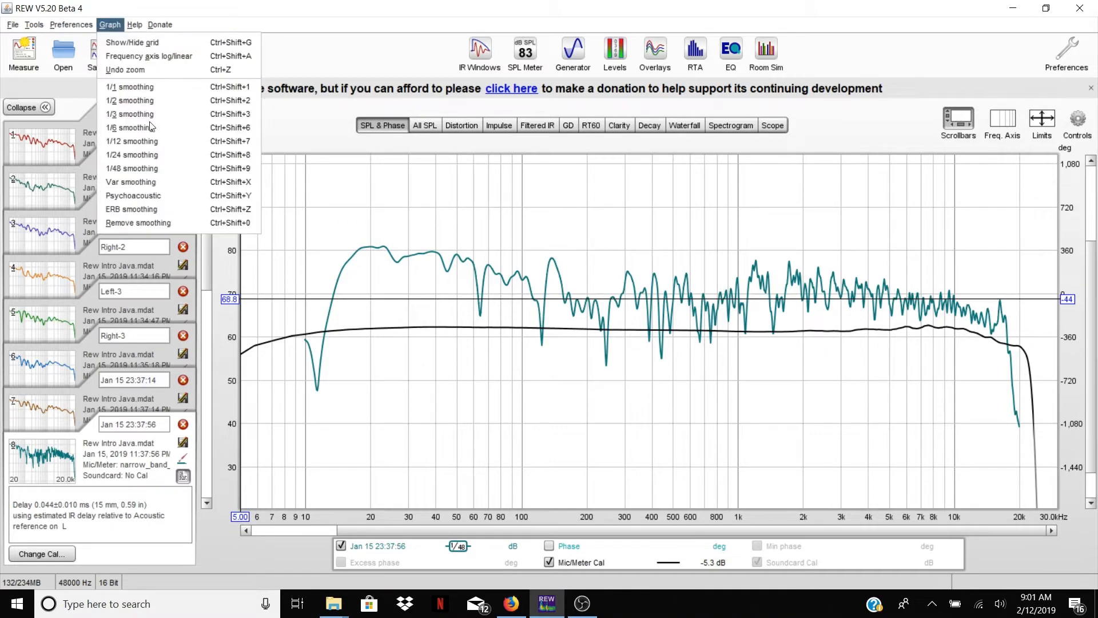
click(130, 127)
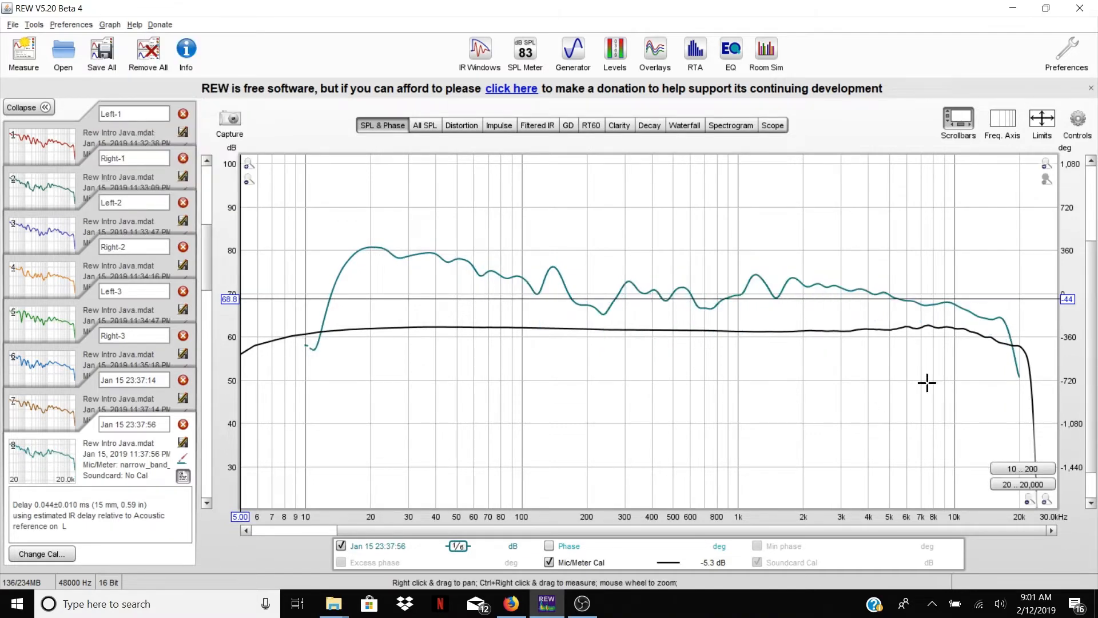
mouse_move(878, 265)
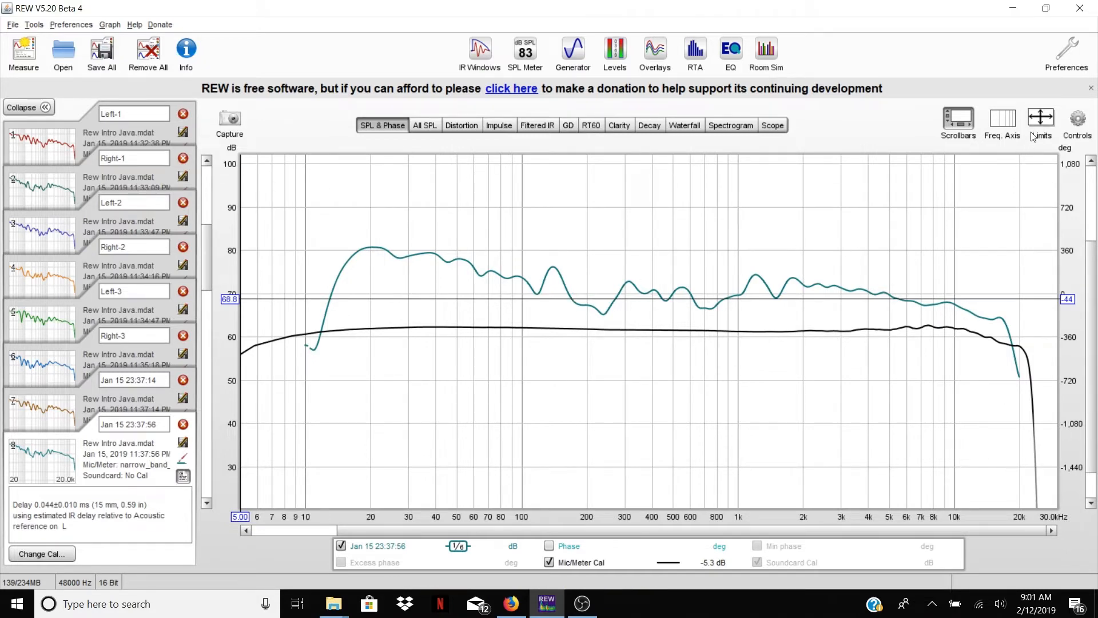
mouse_move(1040, 124)
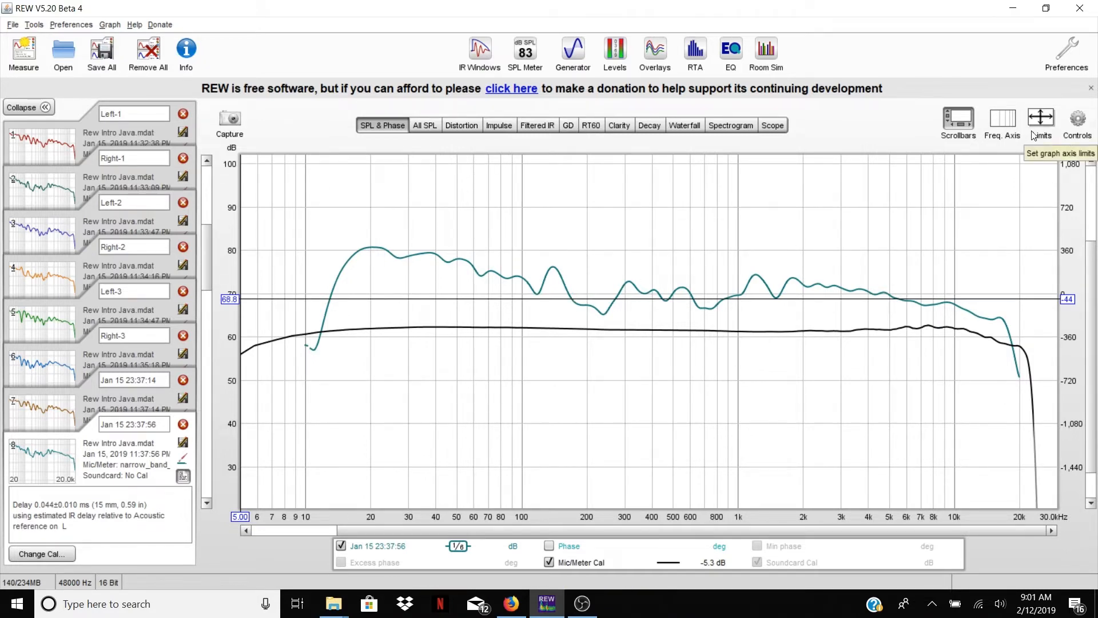
Step: Enter axis limits of 10 Hz–23,000 Hz with Bottom -100 dB
click(1041, 125)
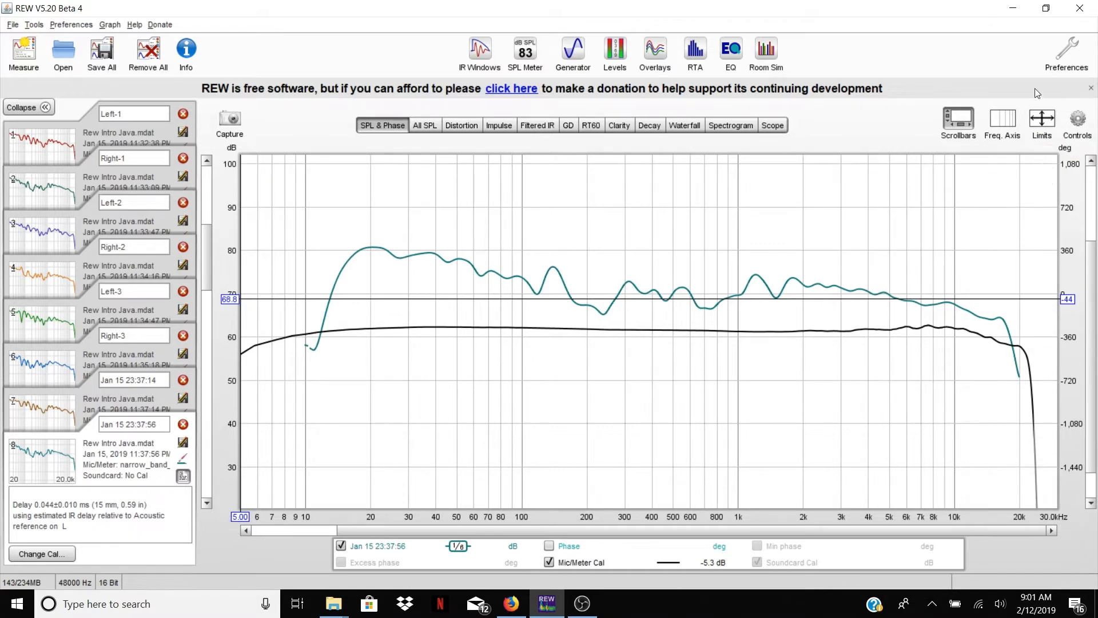
click(1042, 119)
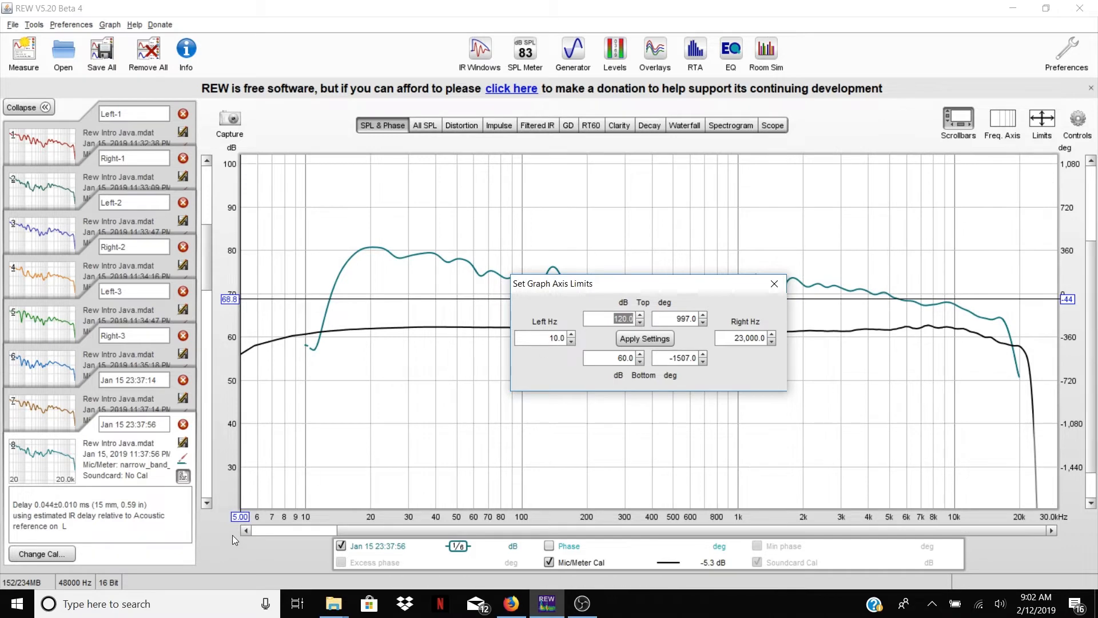
mouse_move(976, 481)
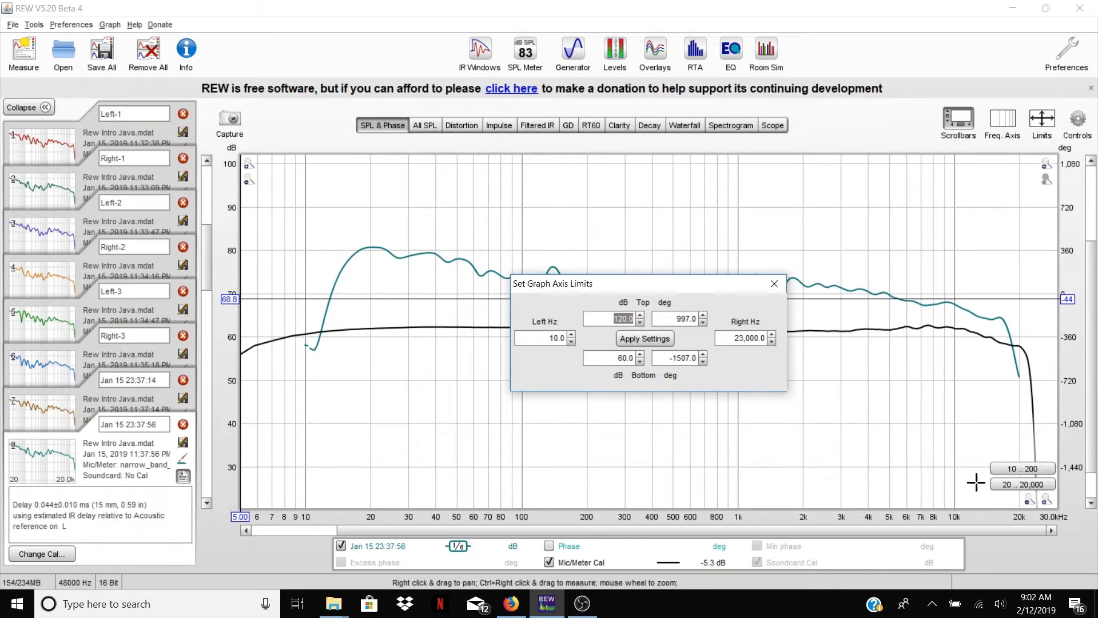
mouse_move(658, 305)
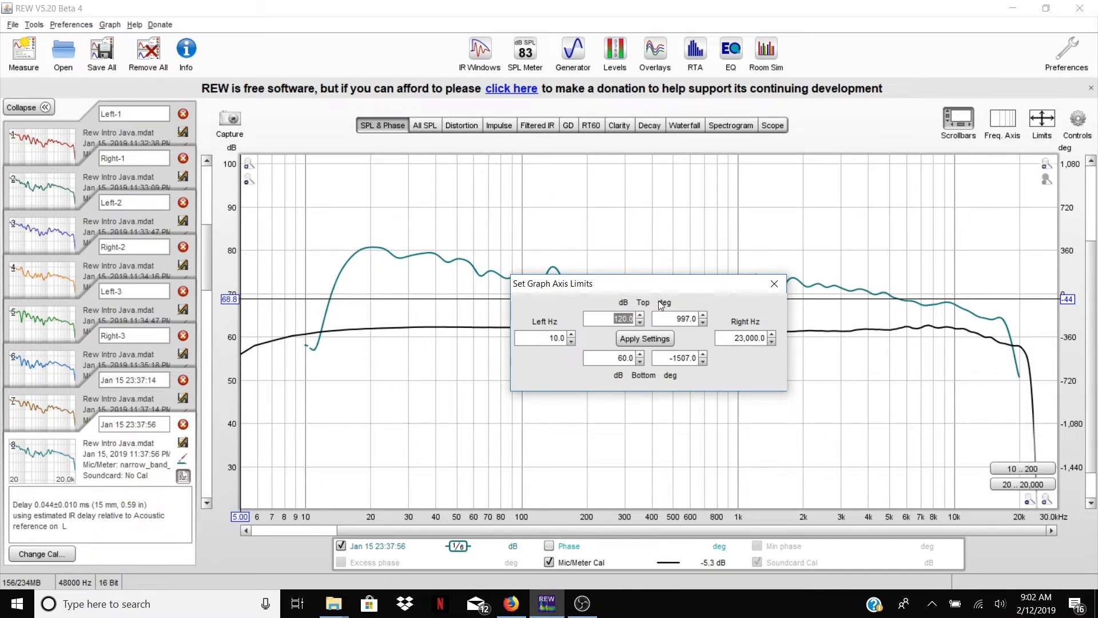
mouse_move(357, 251)
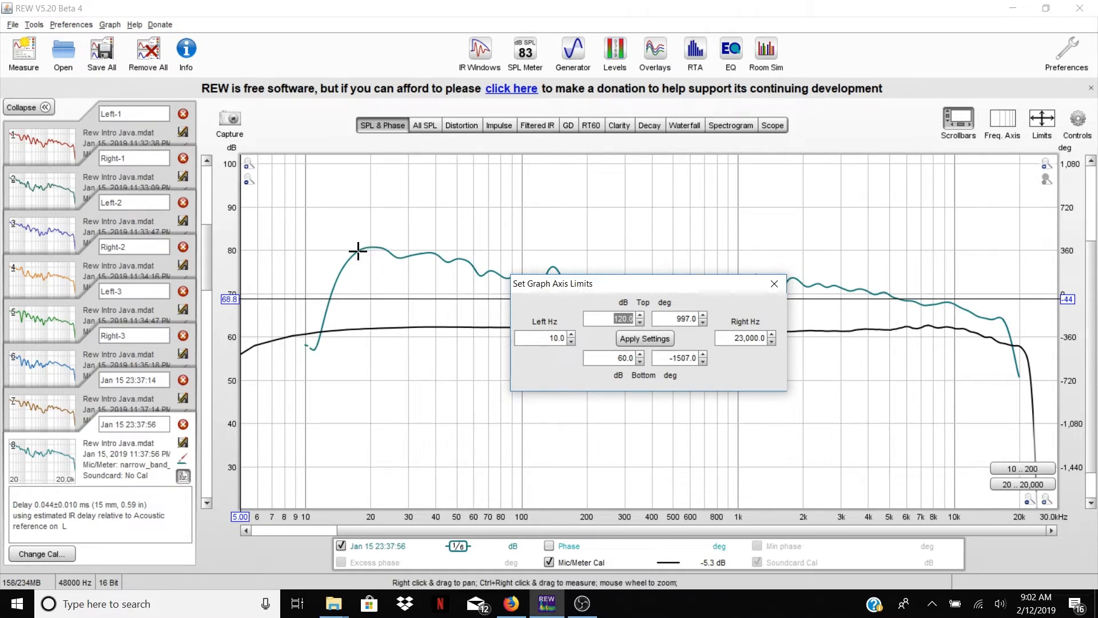
mouse_move(350, 252)
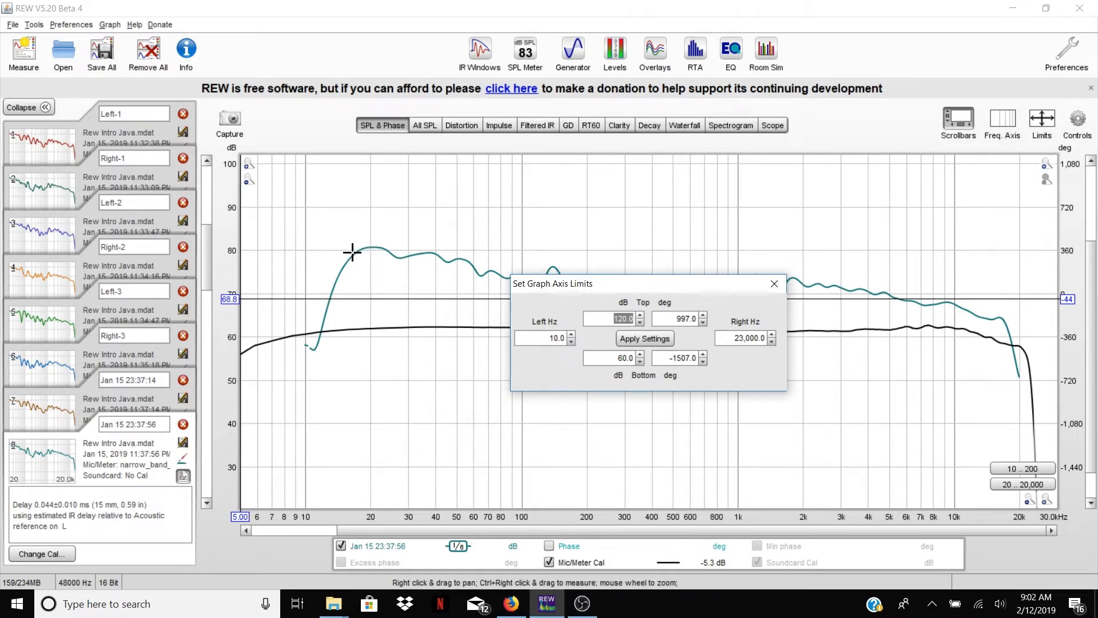
mouse_move(995, 307)
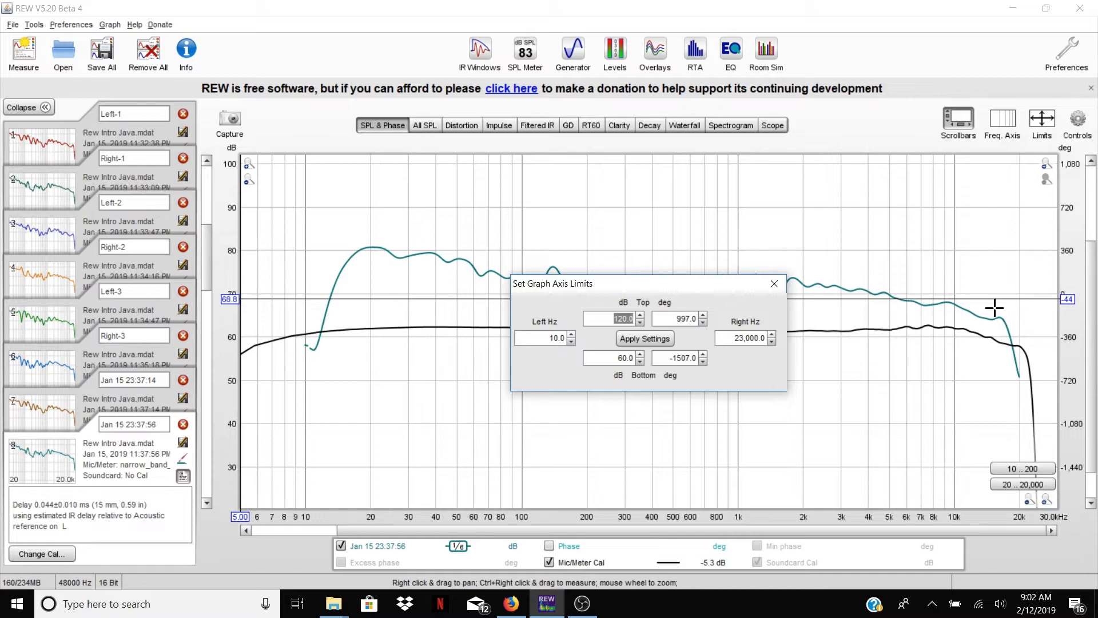
mouse_move(943, 322)
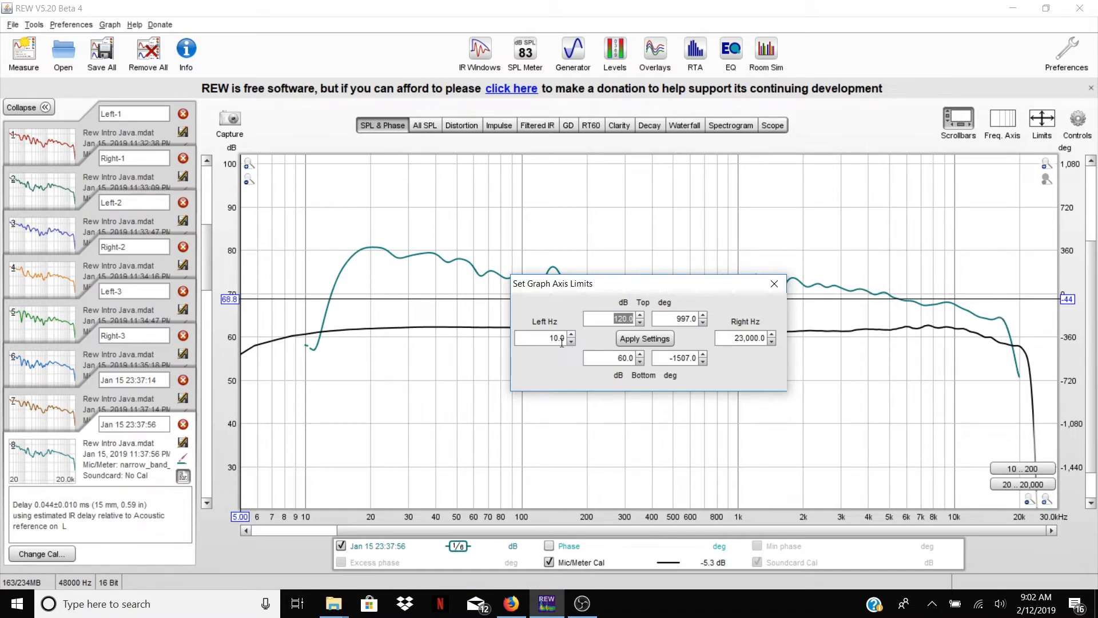
click(539, 338)
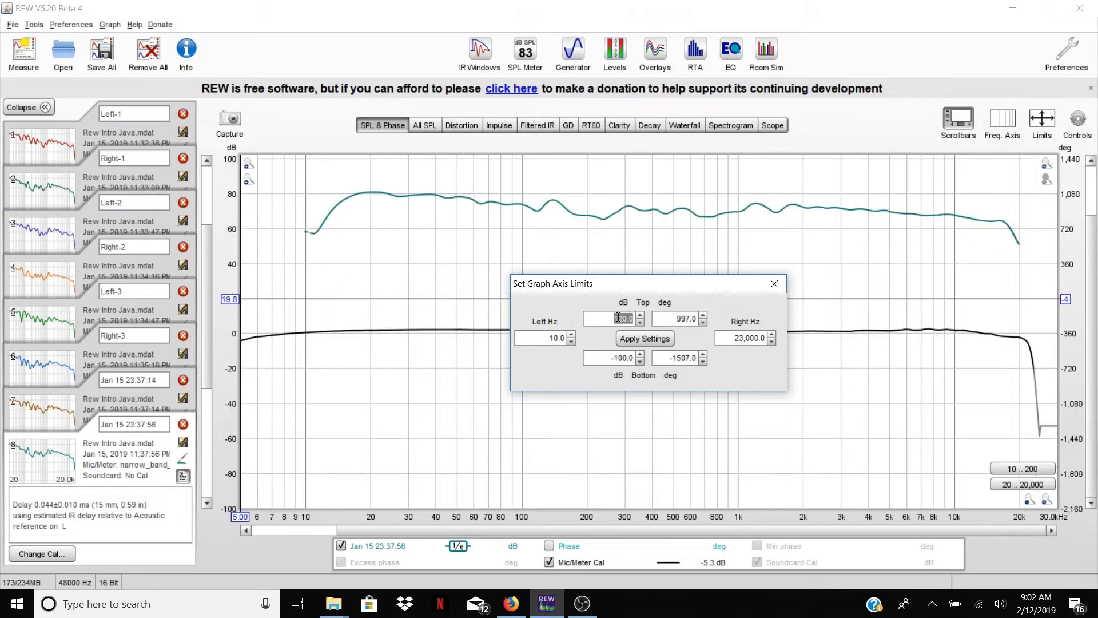
Step: Set Top to 100 dB and apply the new axis limits
text(100)
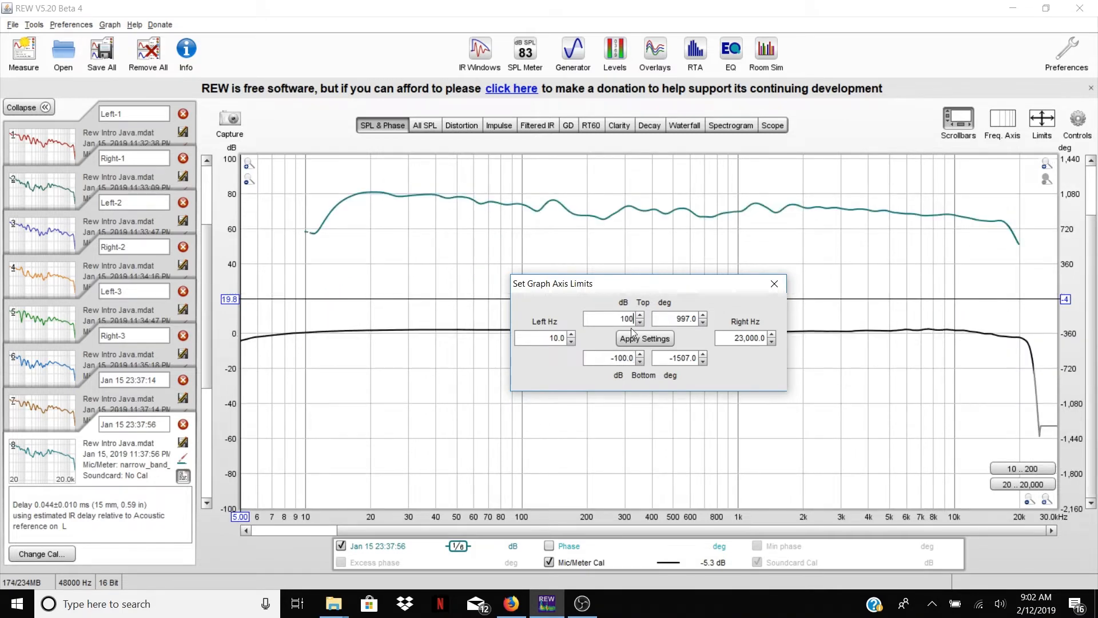
click(643, 338)
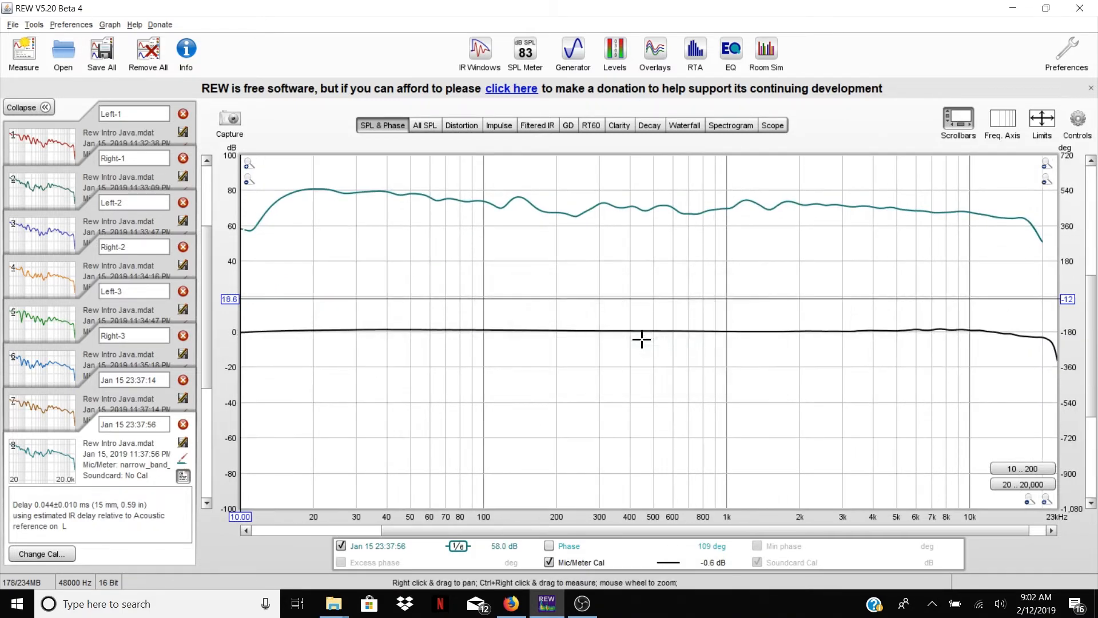
mouse_move(466, 226)
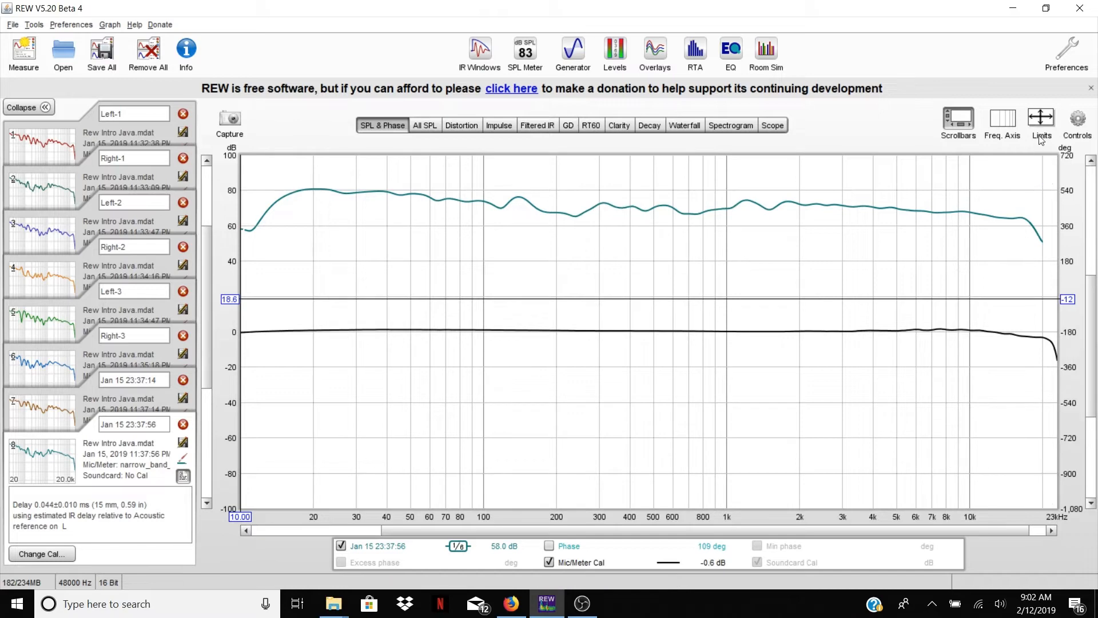
Step: Raise Top to 110 dB and select the Bottom value for replacement
click(1041, 119)
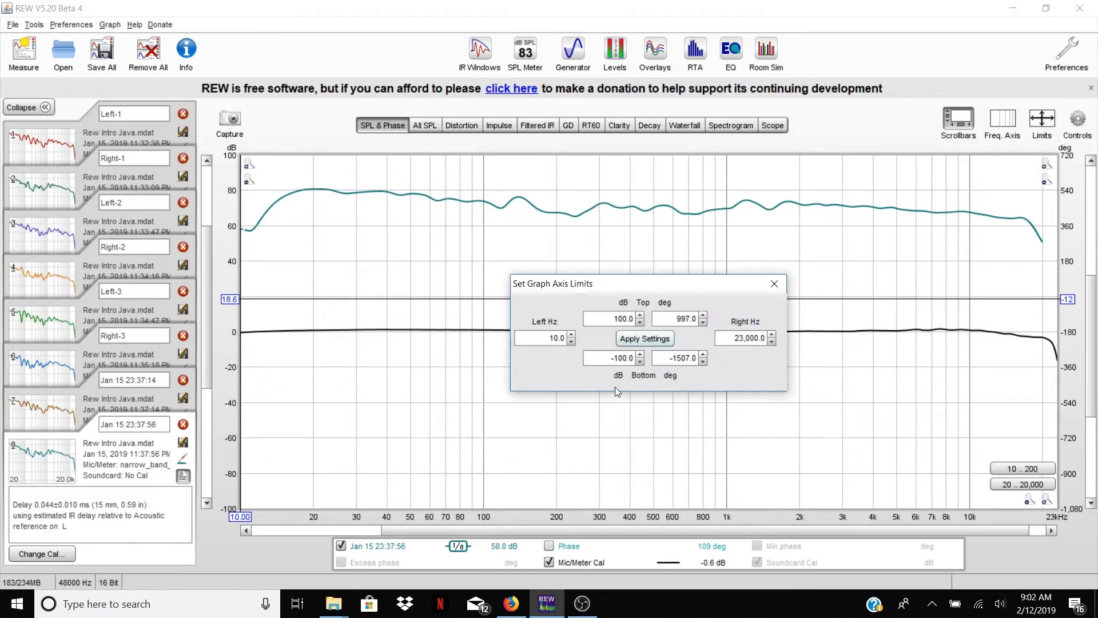
mouse_move(470, 207)
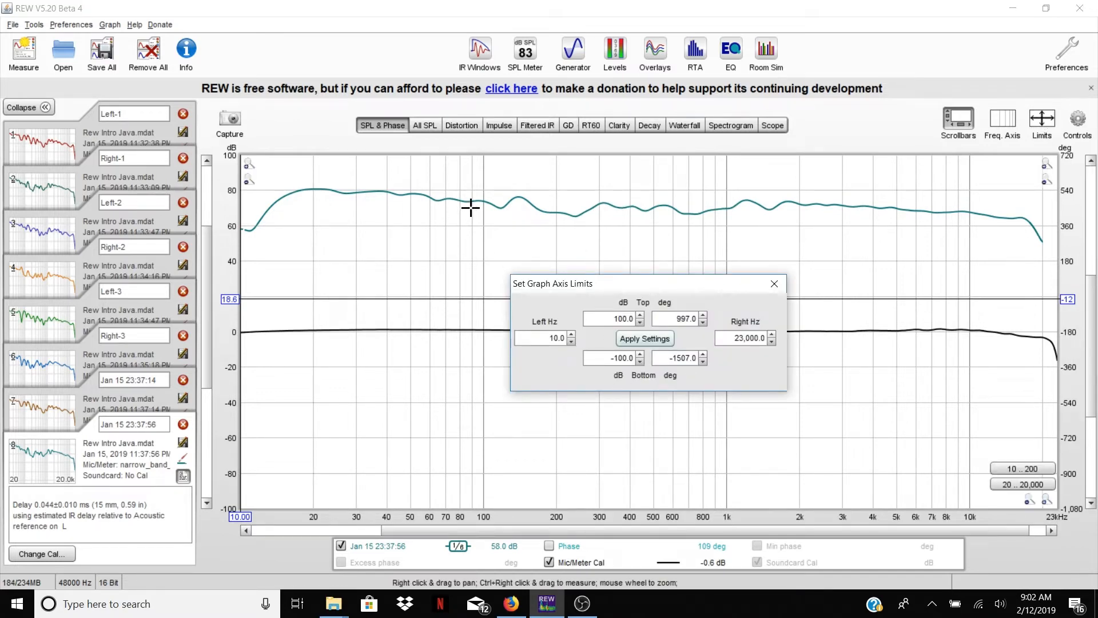
mouse_move(510, 208)
text(110)
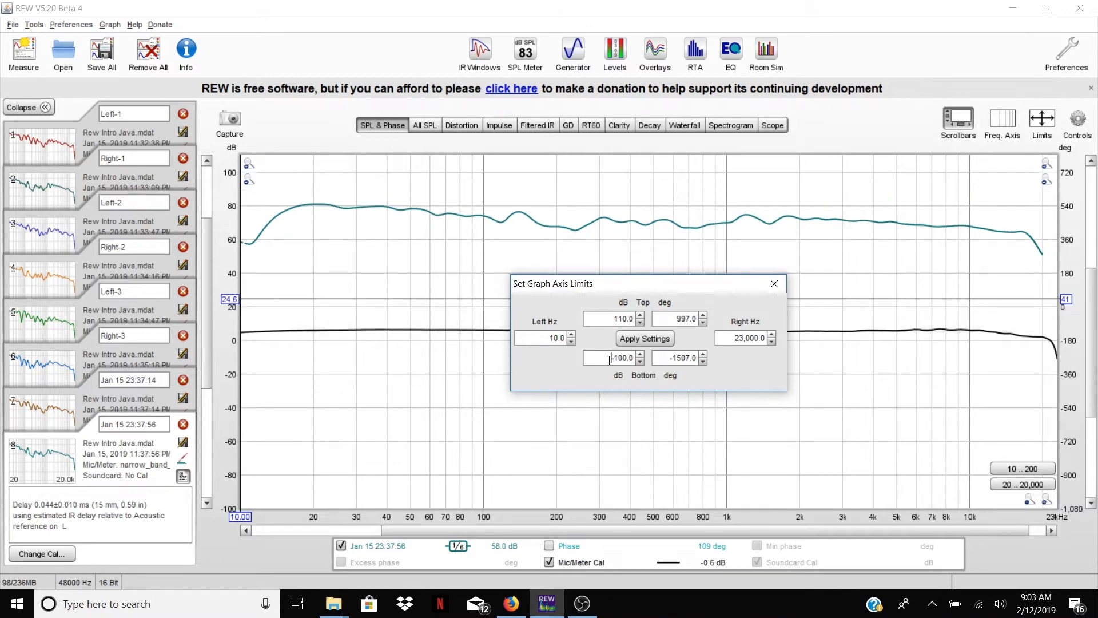
triple_click(614, 358)
text(60)
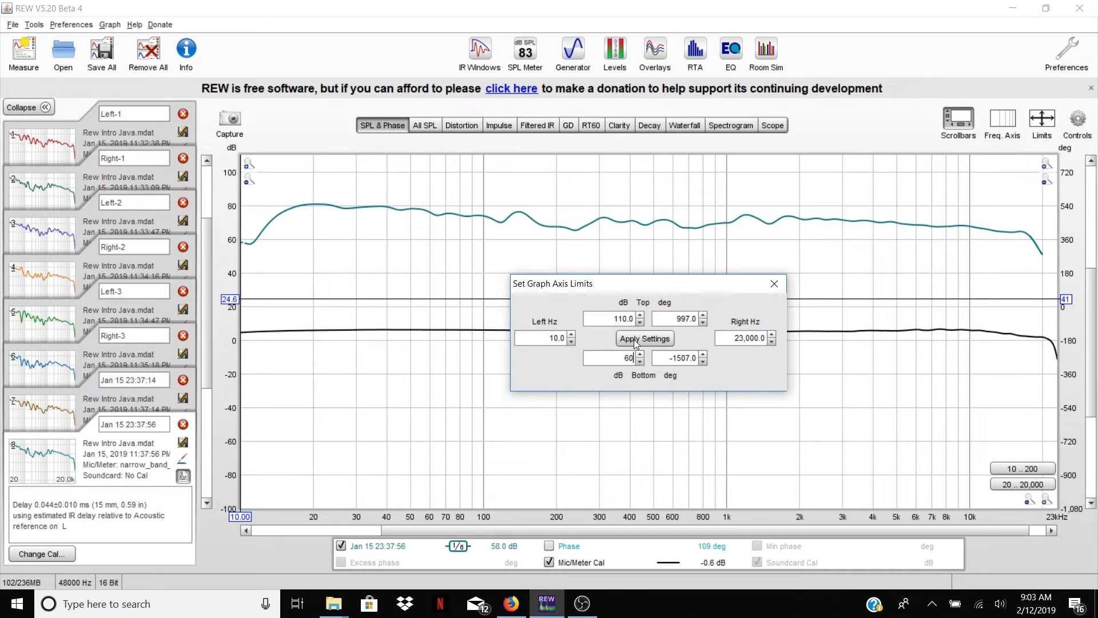
Step: Apply the 60–110 dB level range to the graph
click(643, 338)
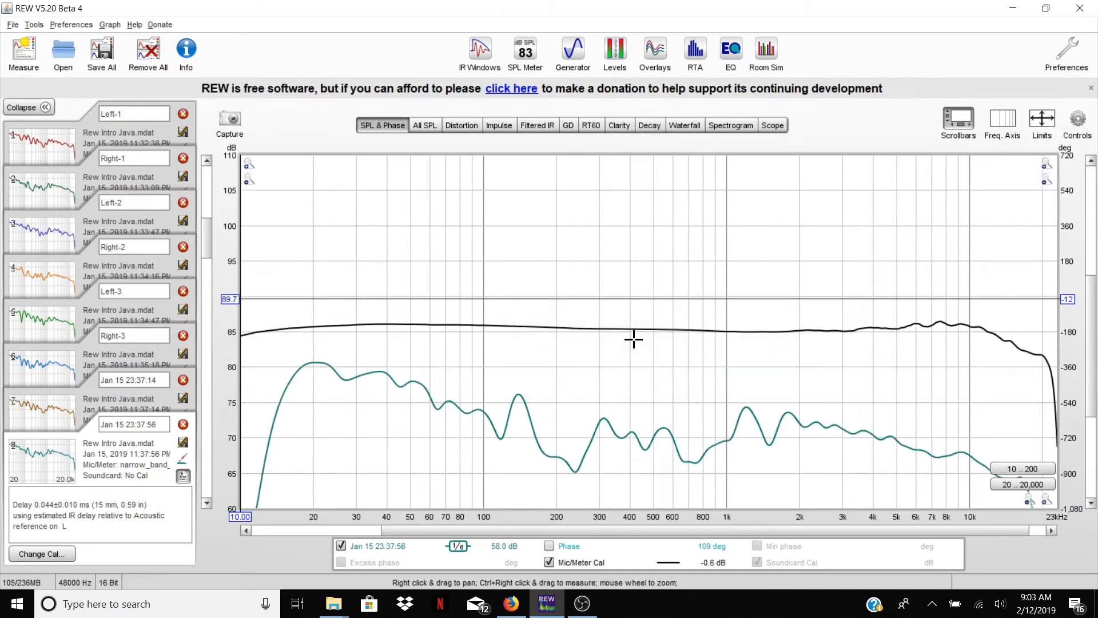
mouse_move(972, 482)
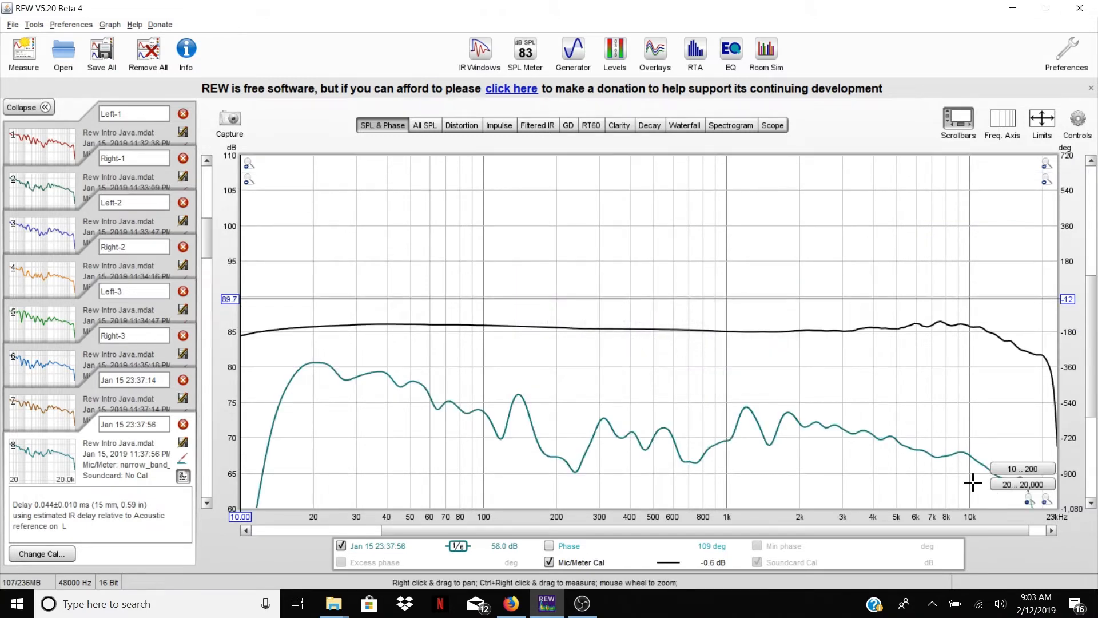
mouse_move(553, 395)
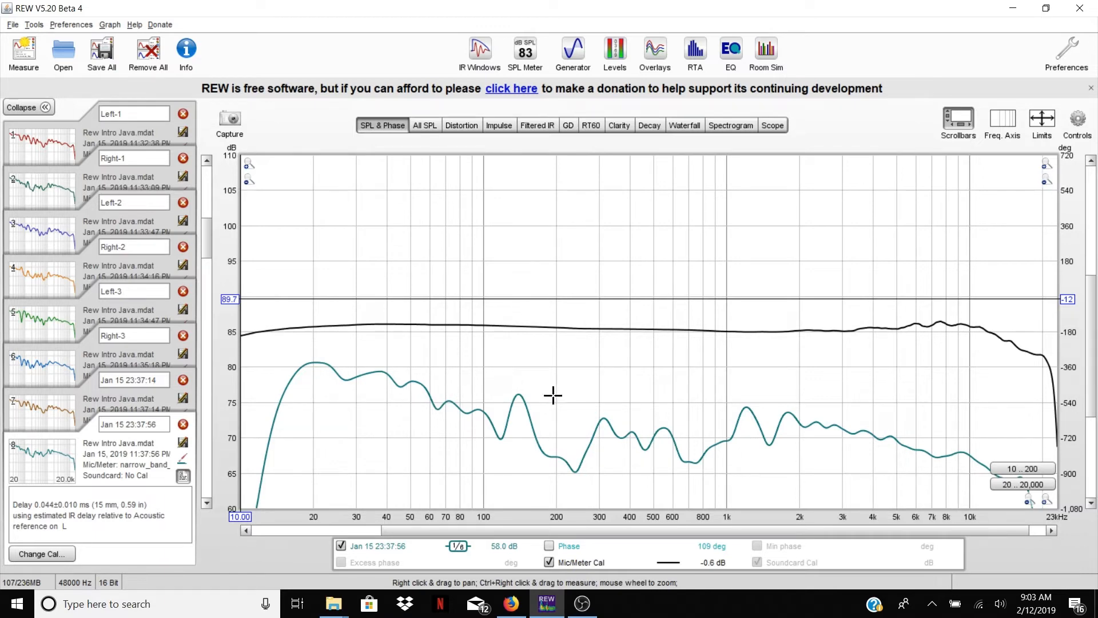
mouse_move(299, 362)
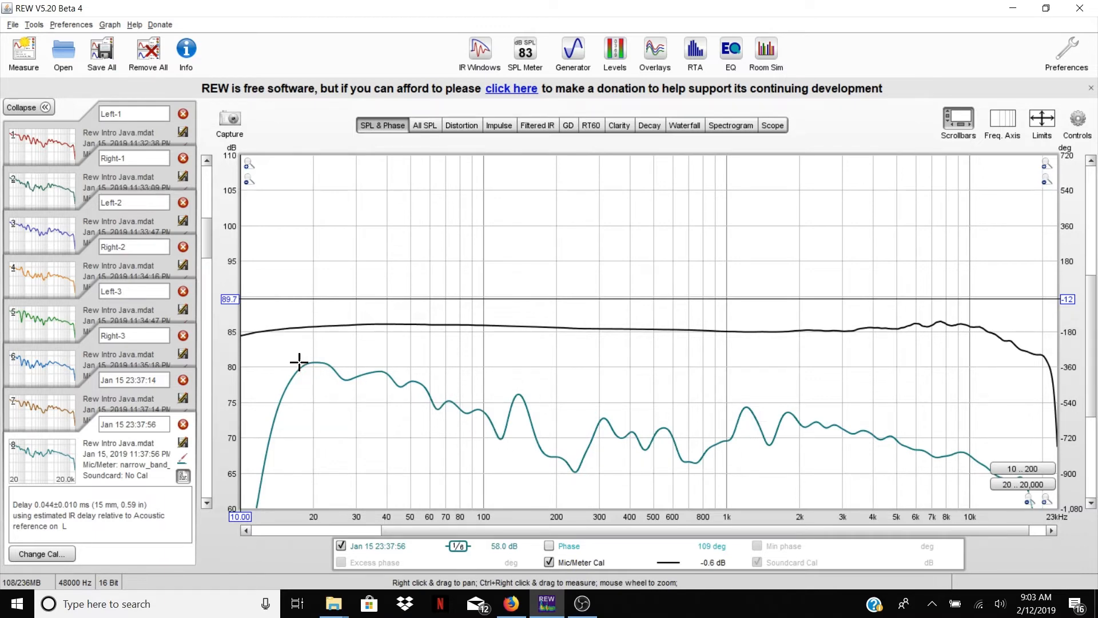
mouse_move(212, 303)
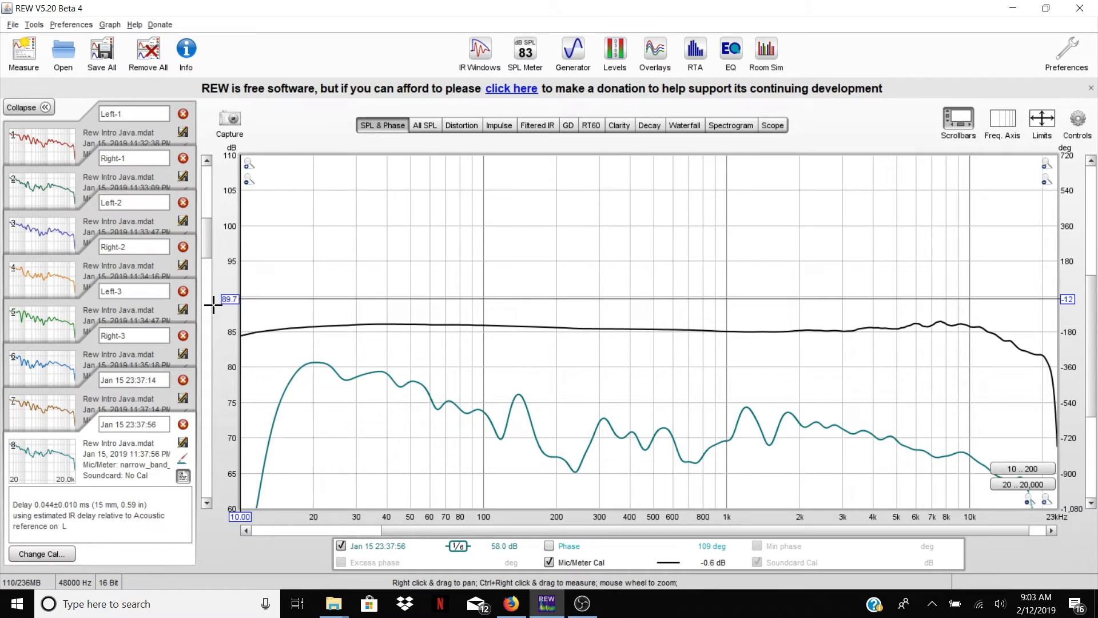
mouse_move(252, 371)
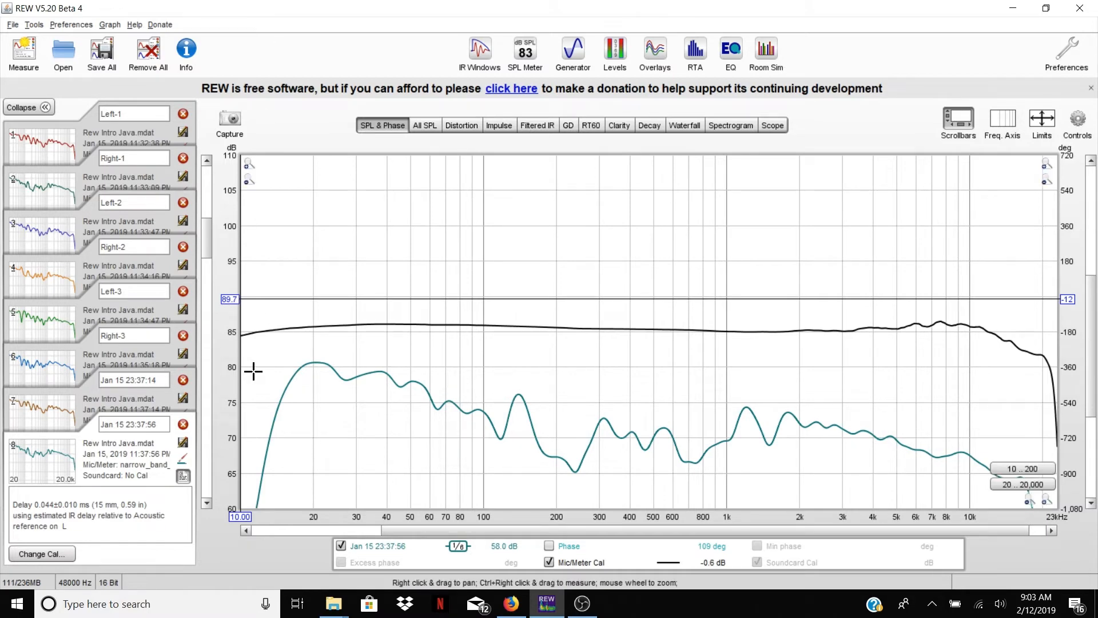
mouse_move(256, 128)
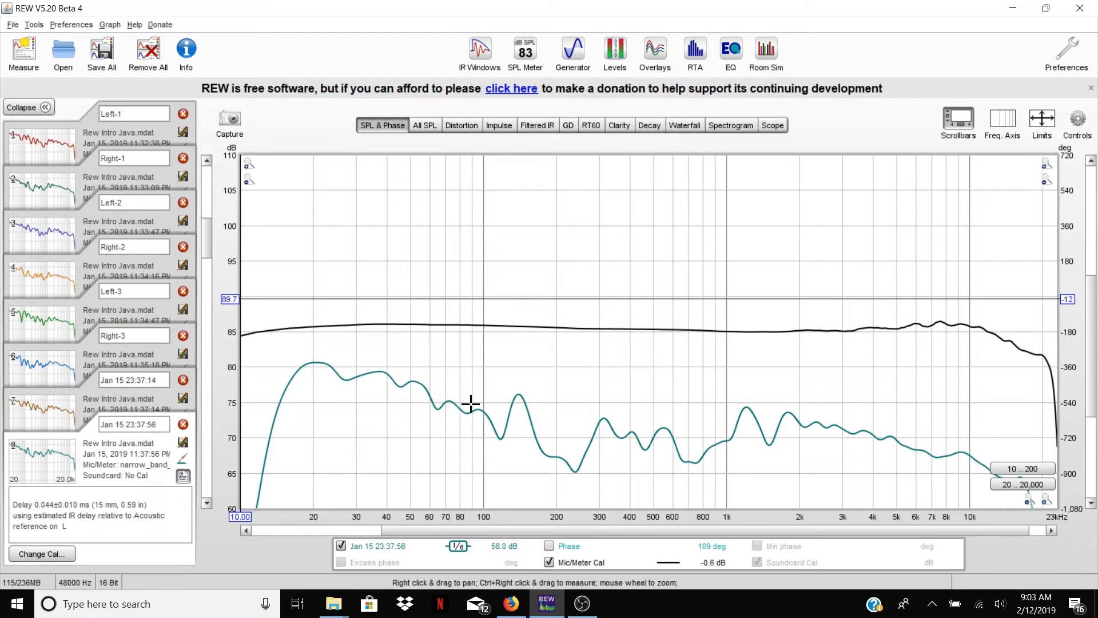
mouse_move(871, 434)
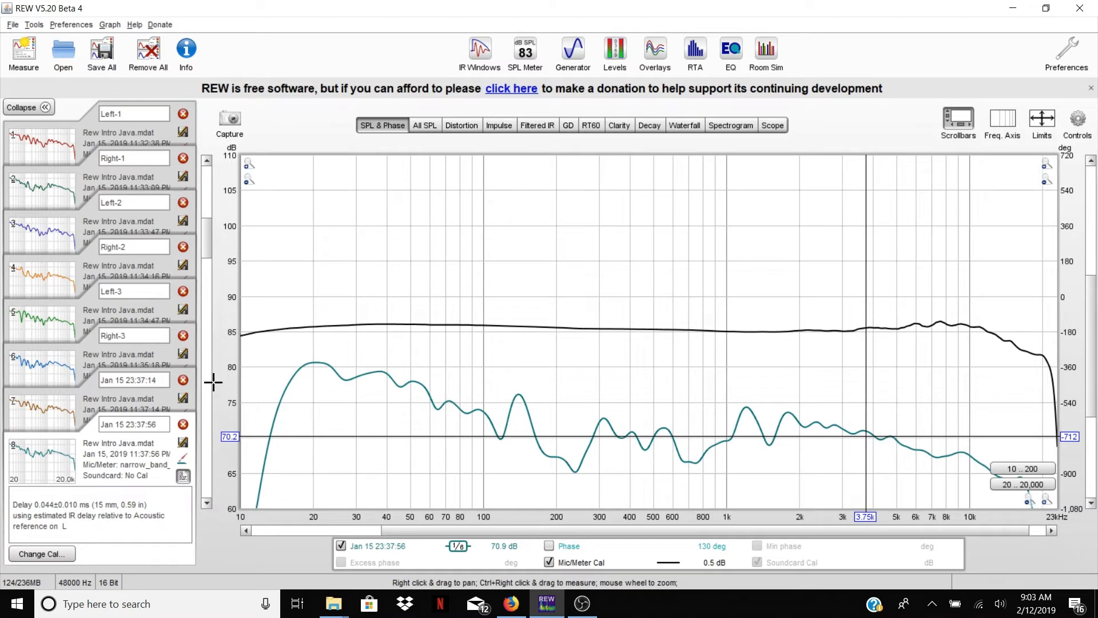
mouse_move(748, 306)
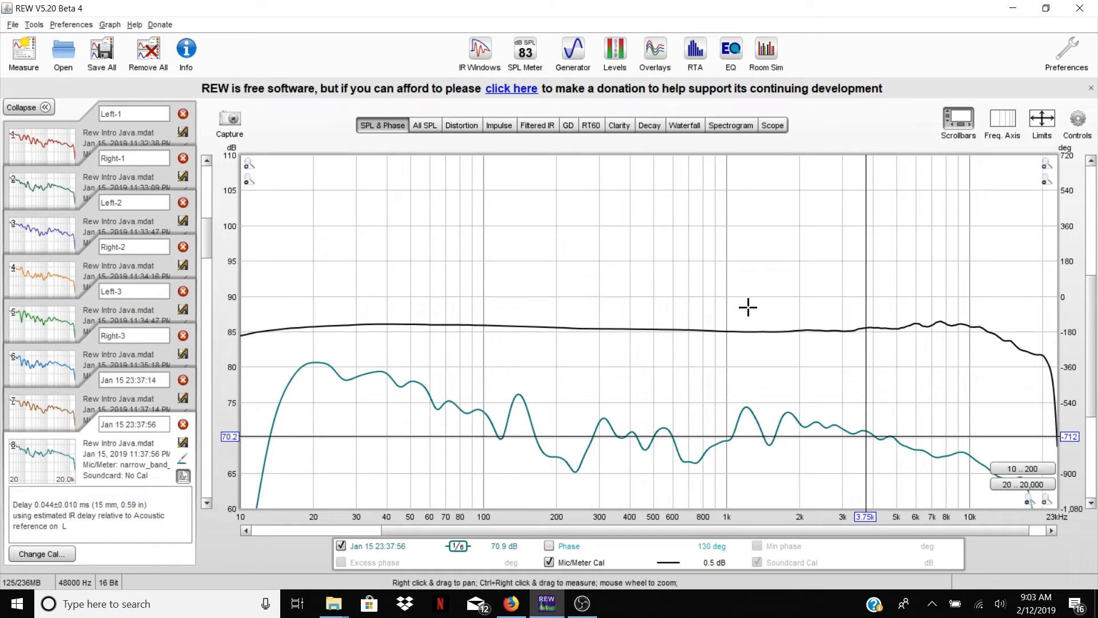
Step: Shift the dB scale down to about 45–95 dB and untick Mic/Meter Cal
click(1042, 119)
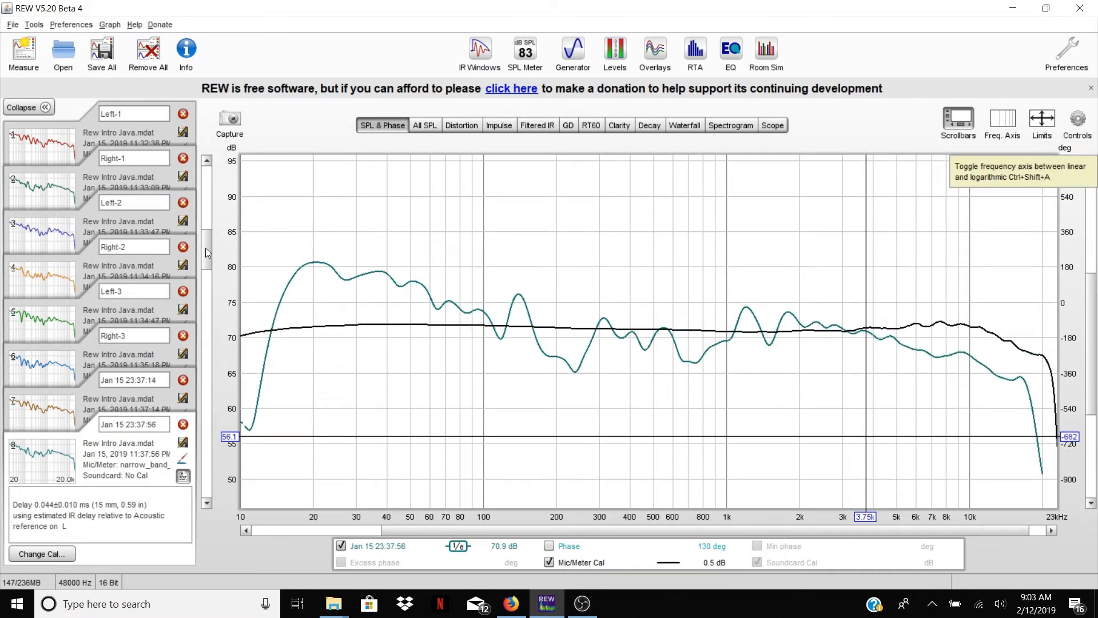
click(549, 562)
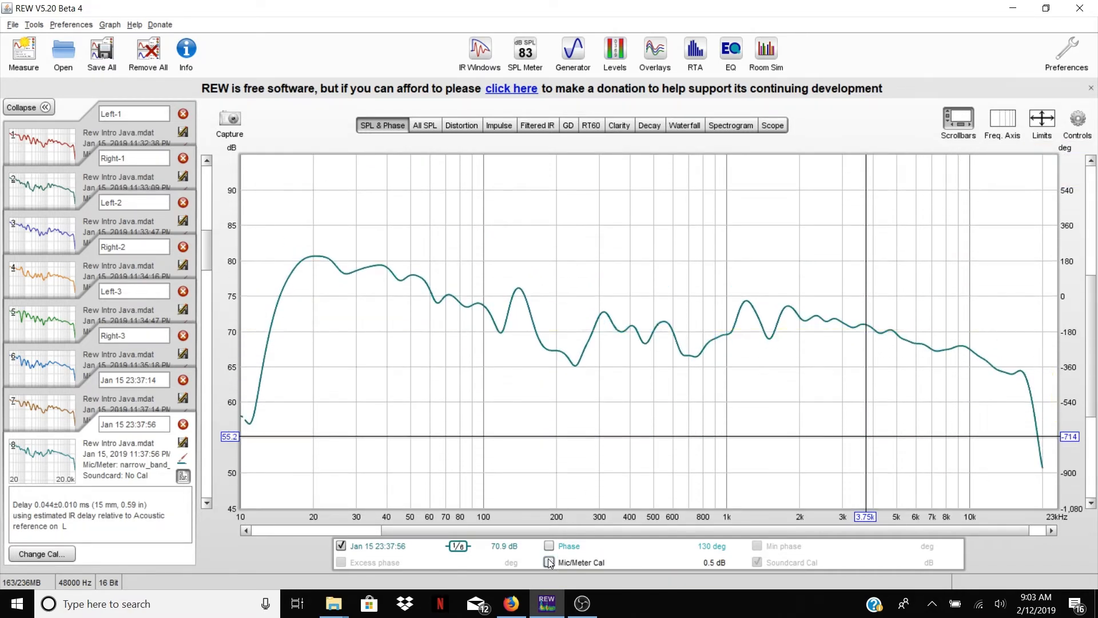
click(549, 561)
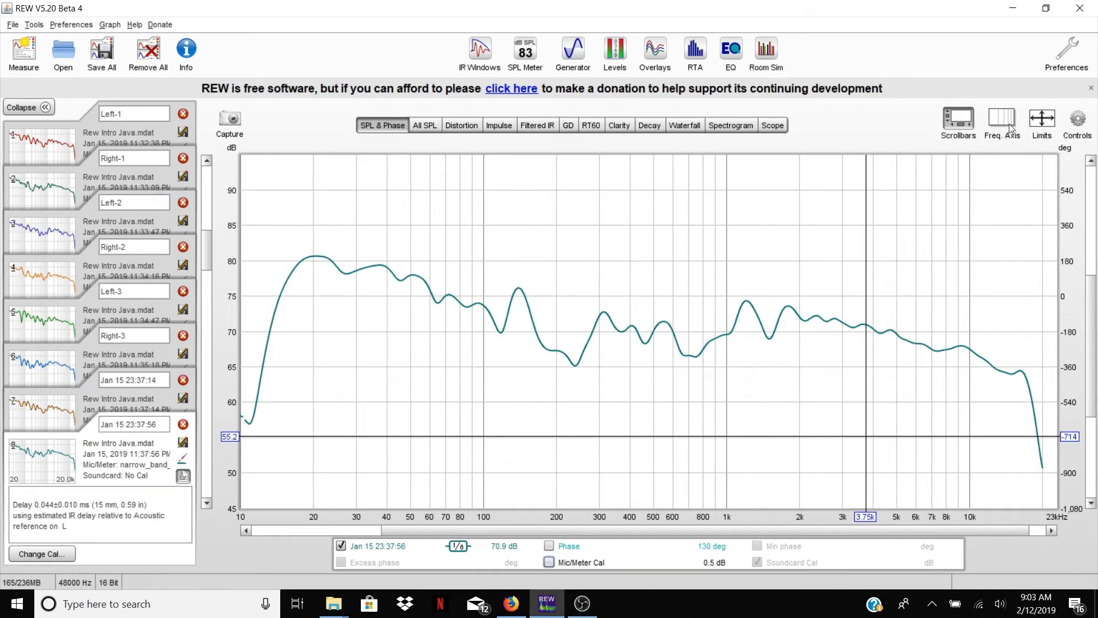
mouse_move(1042, 119)
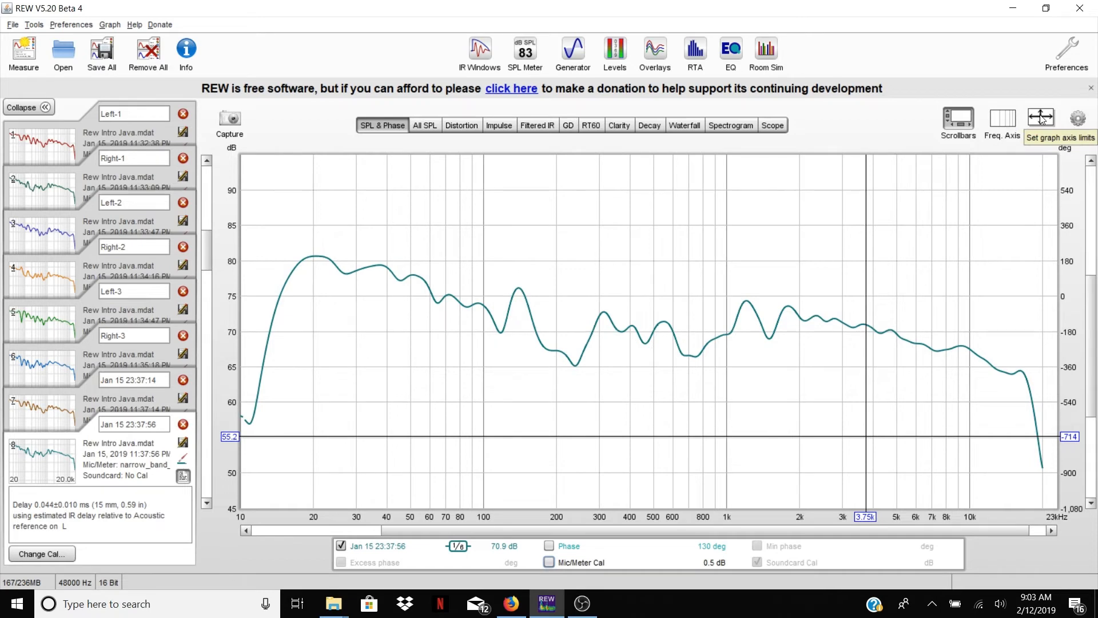
Step: Apply axis limits of 10 Hz–23 kHz and 30–100 dB
click(1042, 118)
text(40)
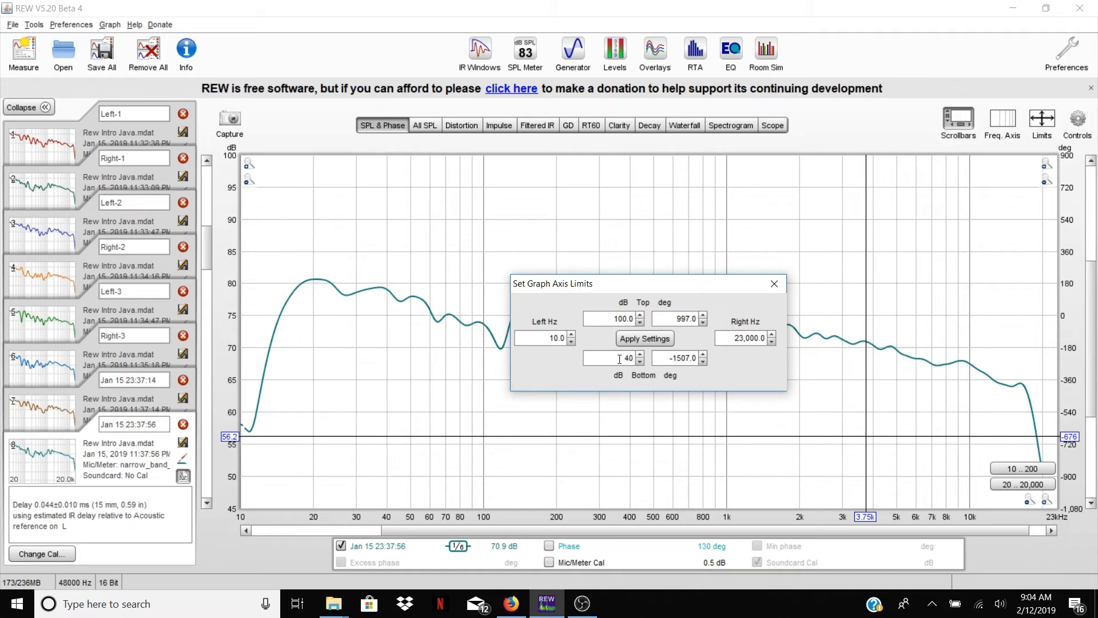
click(638, 361)
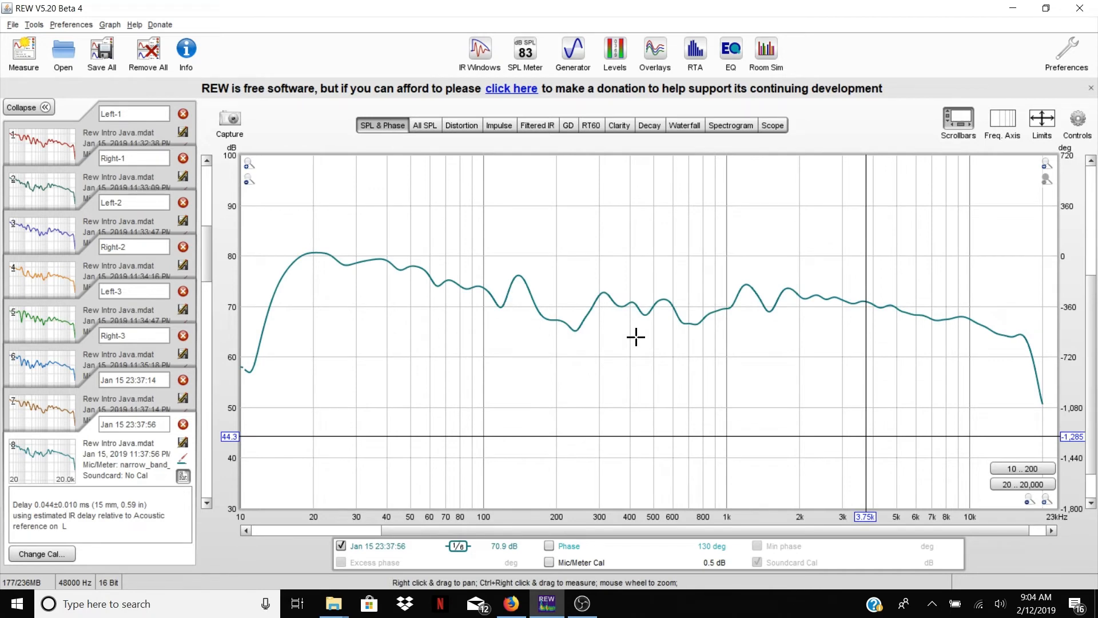
mouse_move(762, 320)
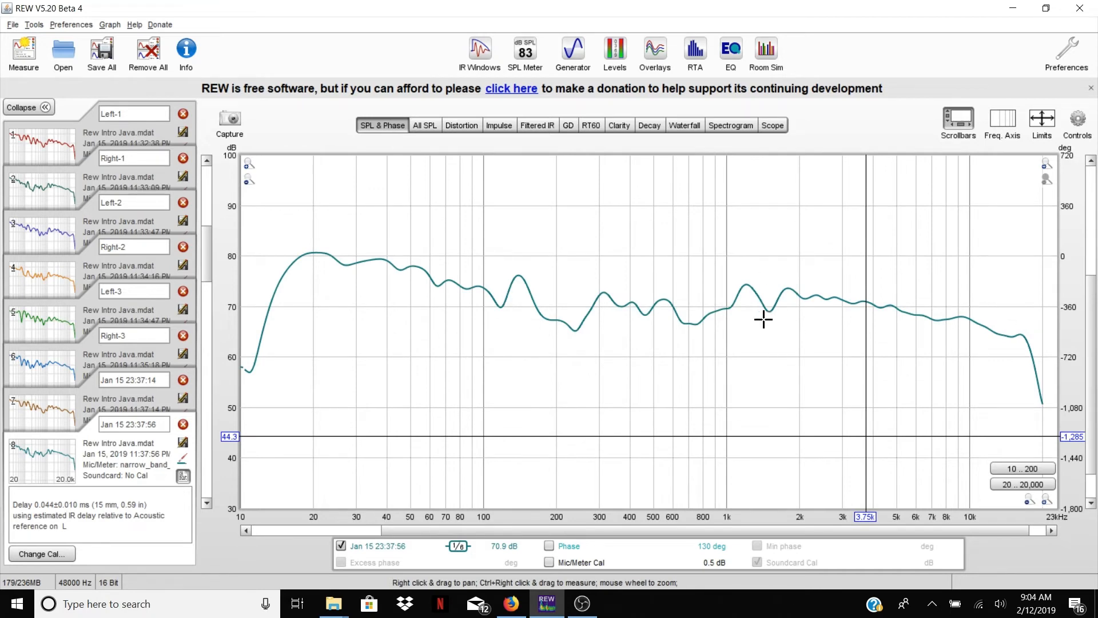
mouse_move(709, 322)
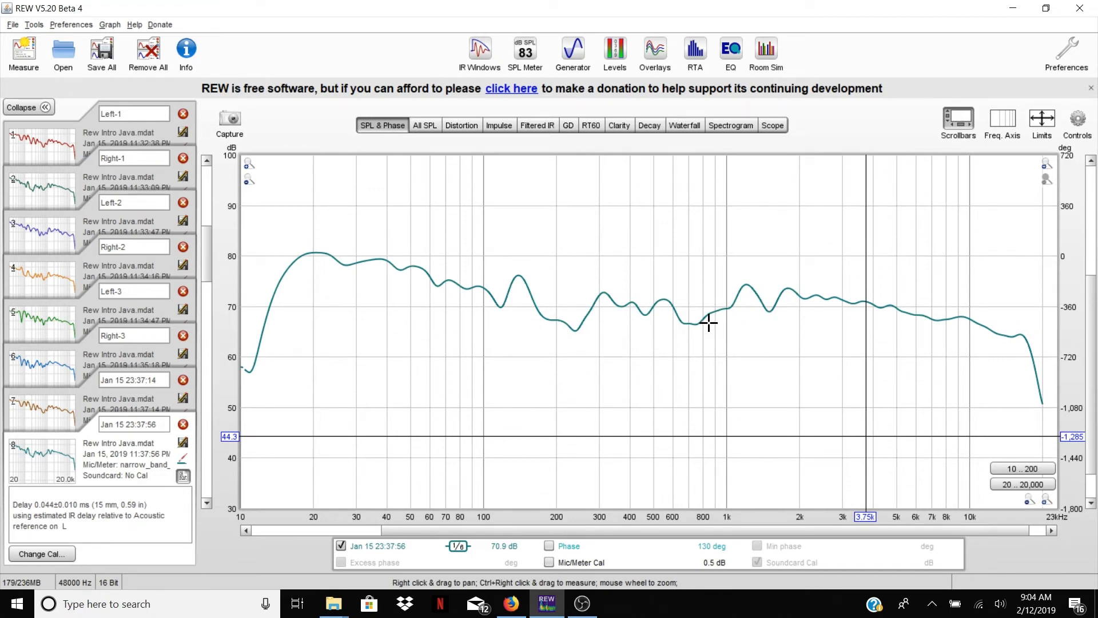
mouse_move(589, 282)
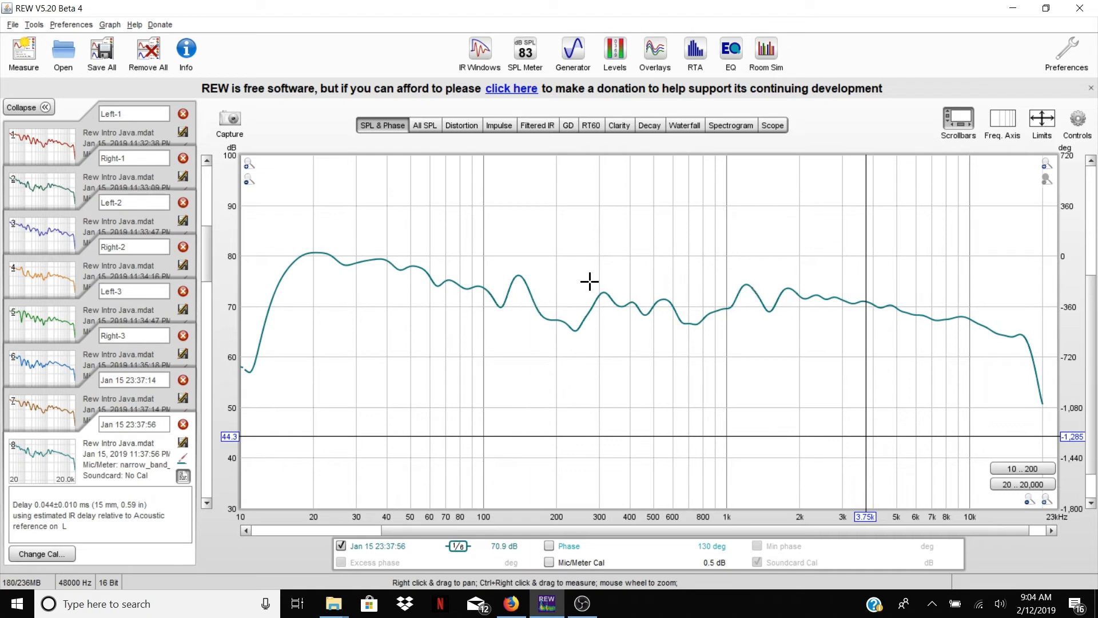
mouse_move(297, 322)
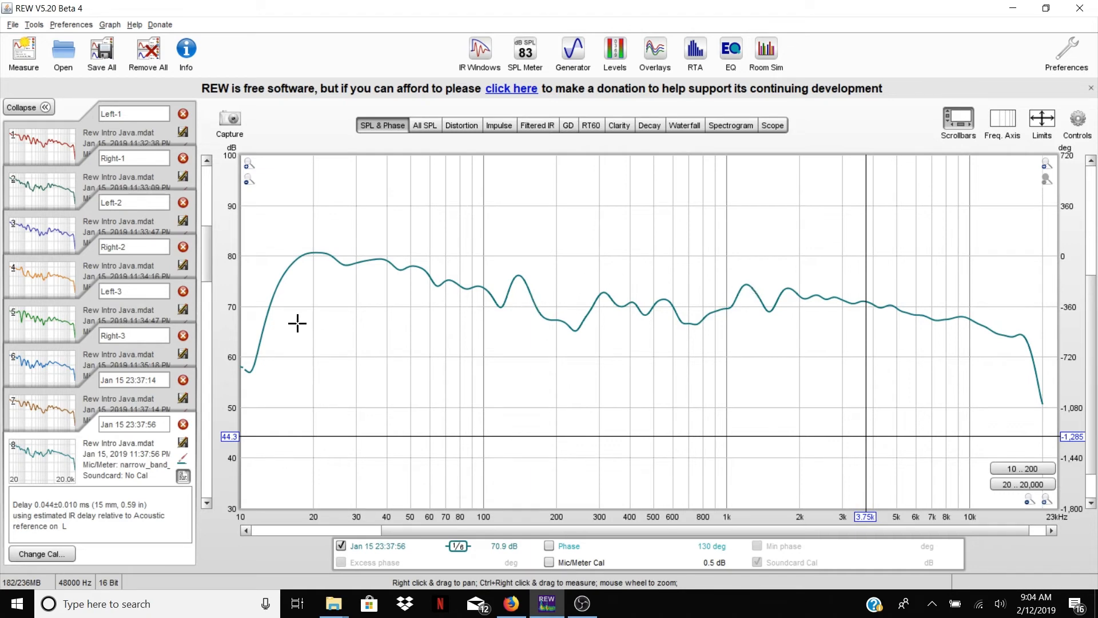
mouse_move(232, 307)
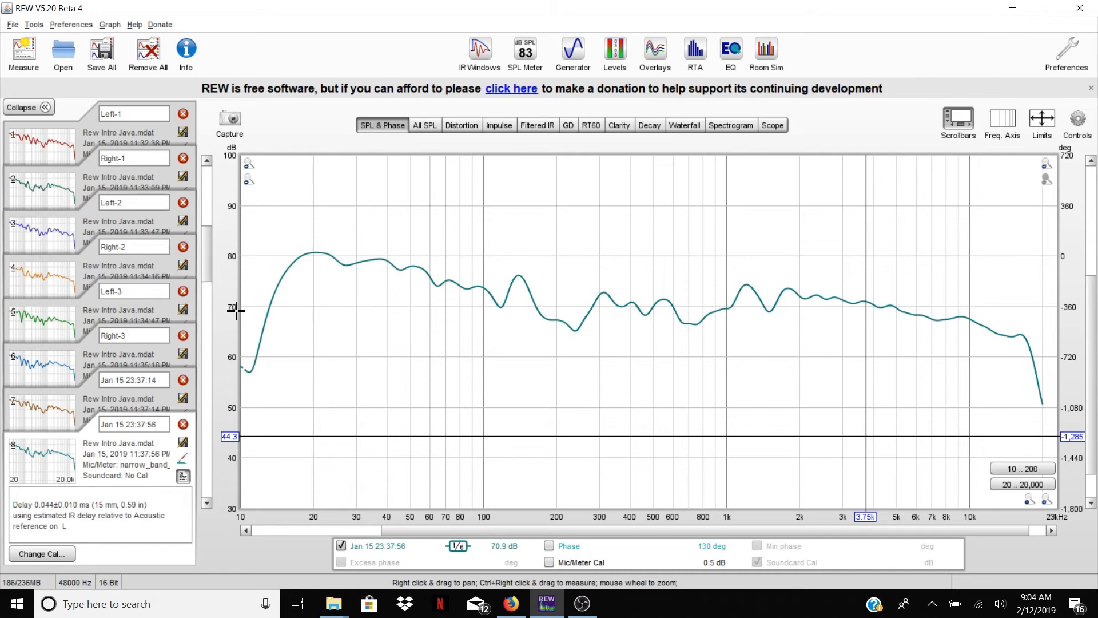
mouse_move(576, 236)
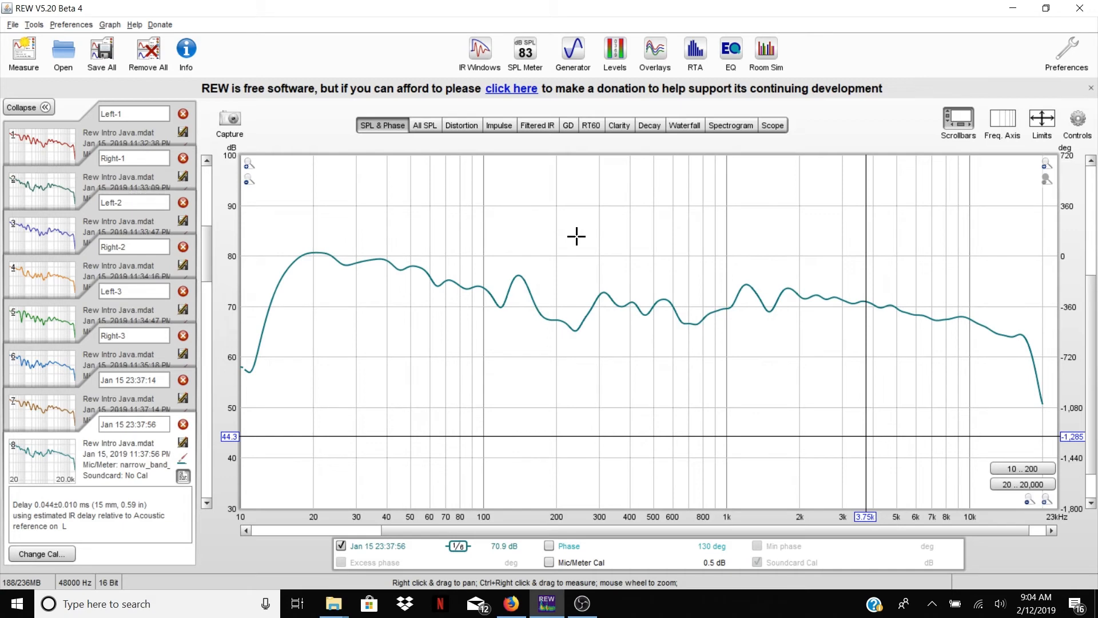
mouse_move(578, 303)
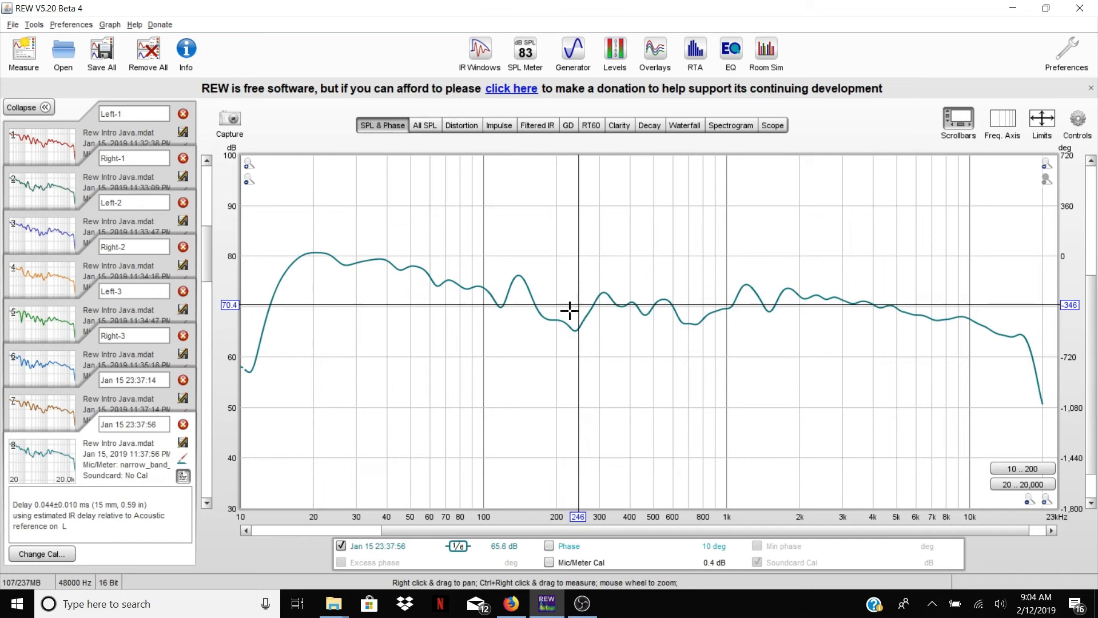
mouse_move(578, 331)
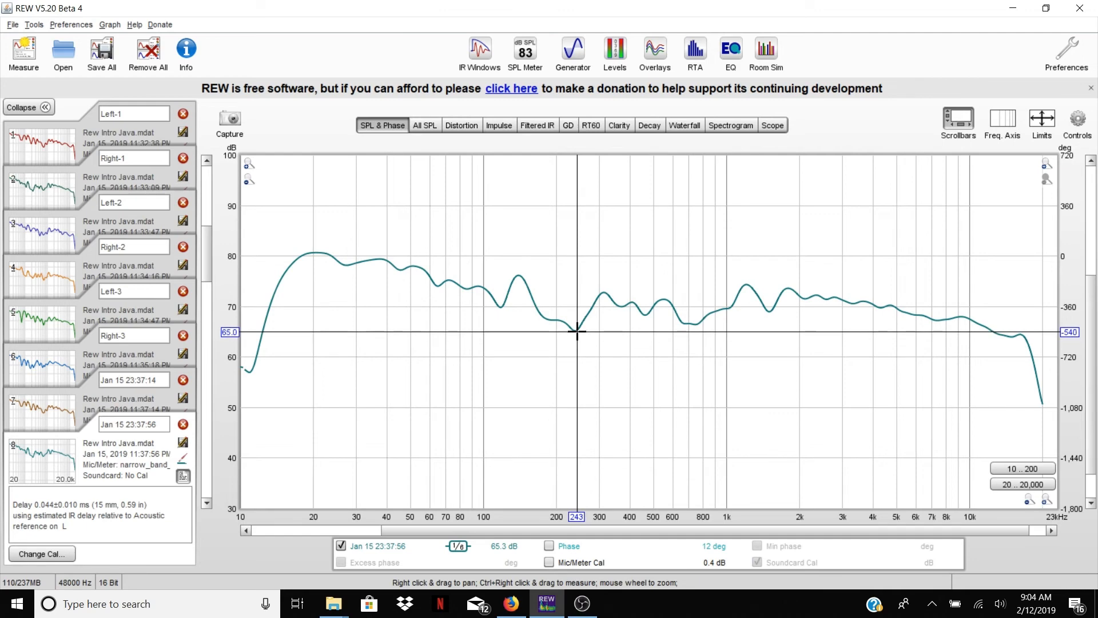
mouse_move(515, 272)
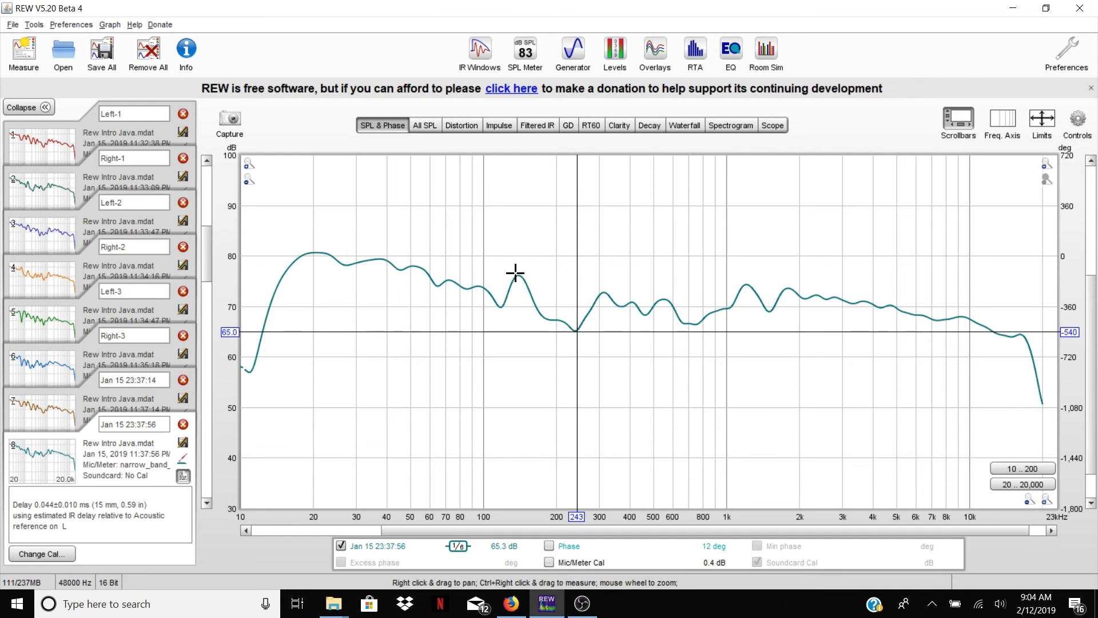
mouse_move(516, 272)
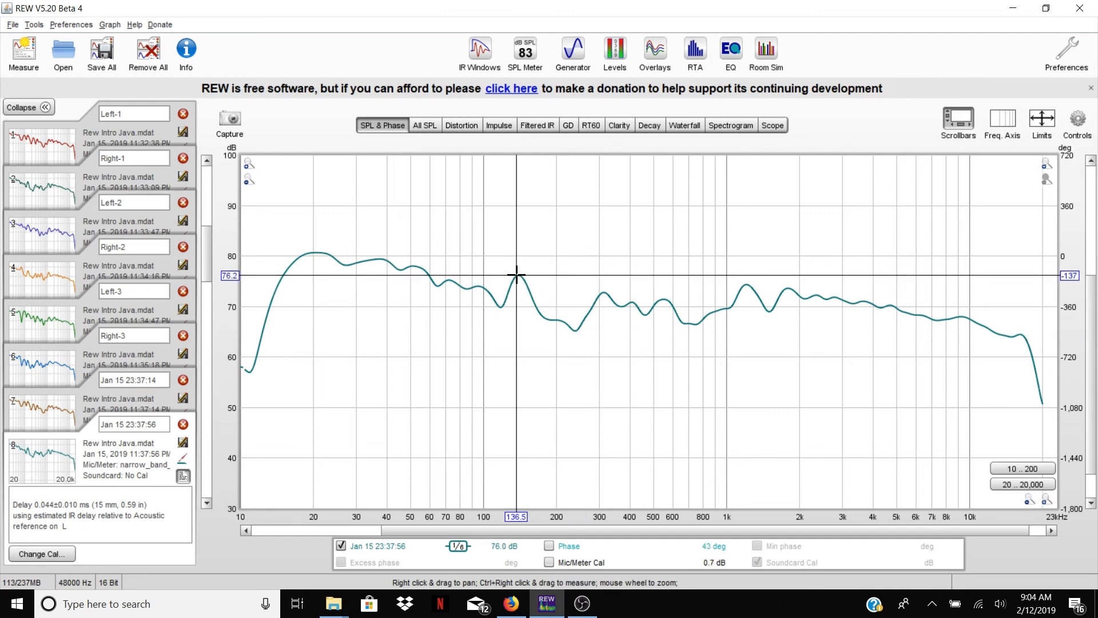
mouse_move(571, 306)
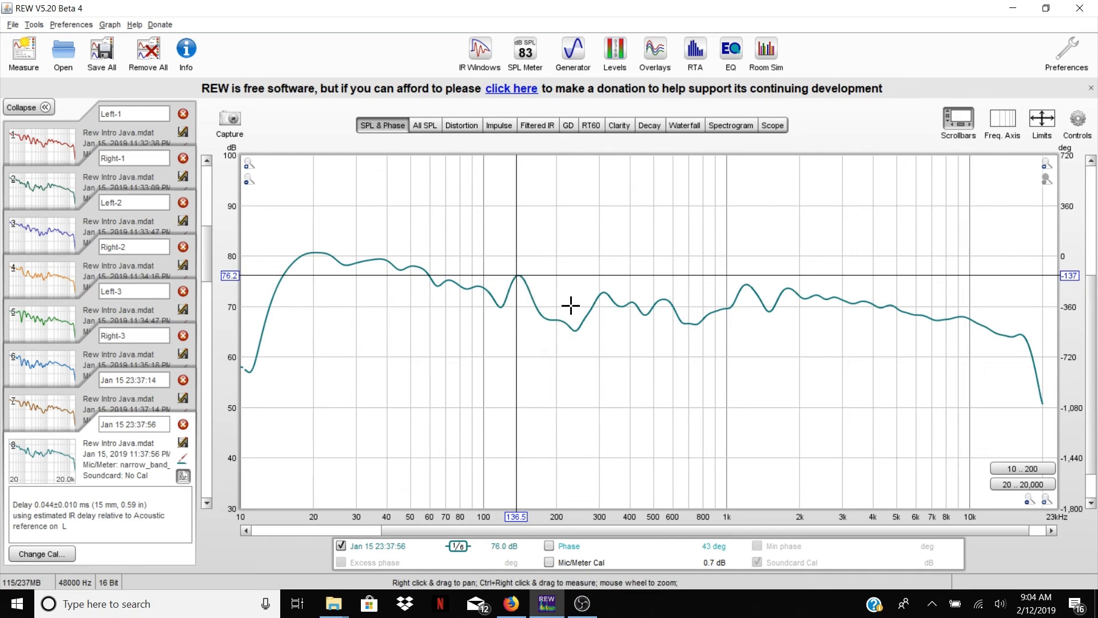
mouse_move(571, 304)
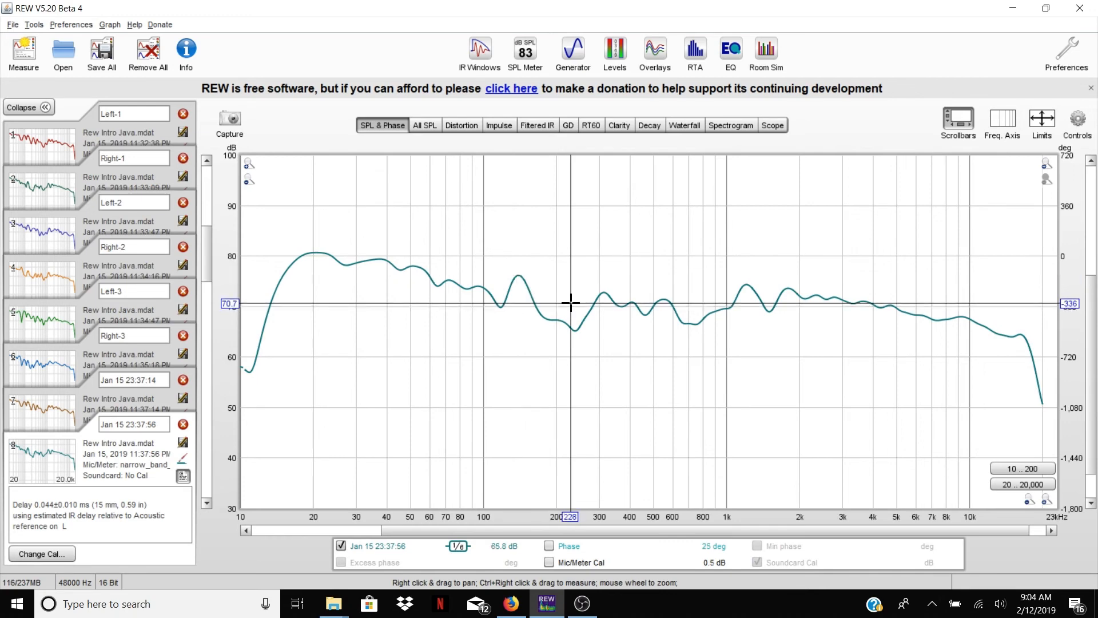
mouse_move(668, 285)
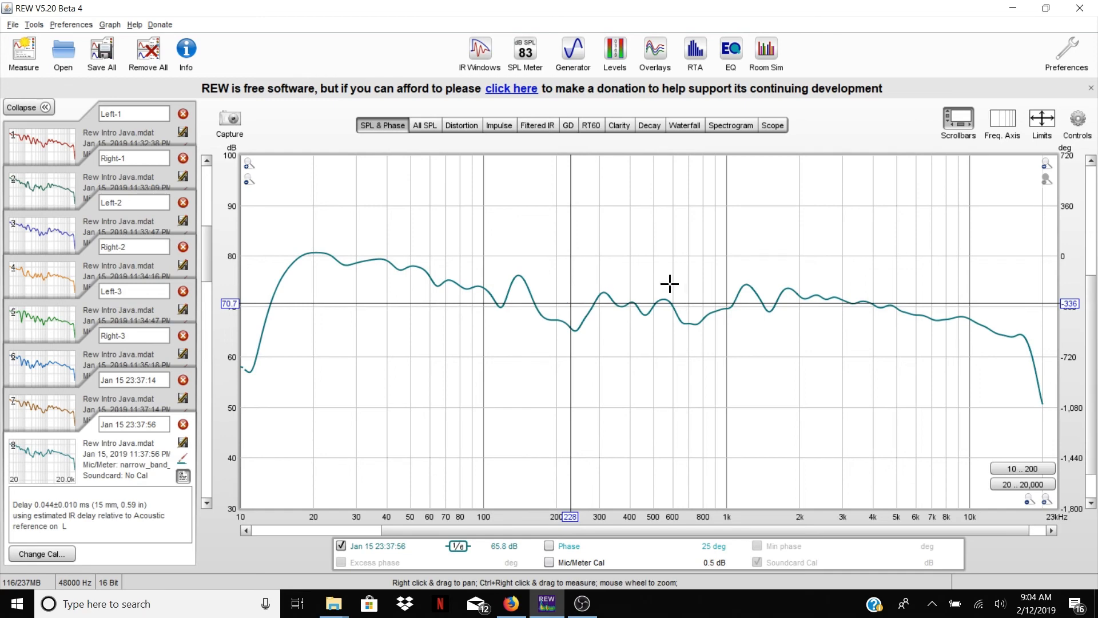
mouse_move(659, 302)
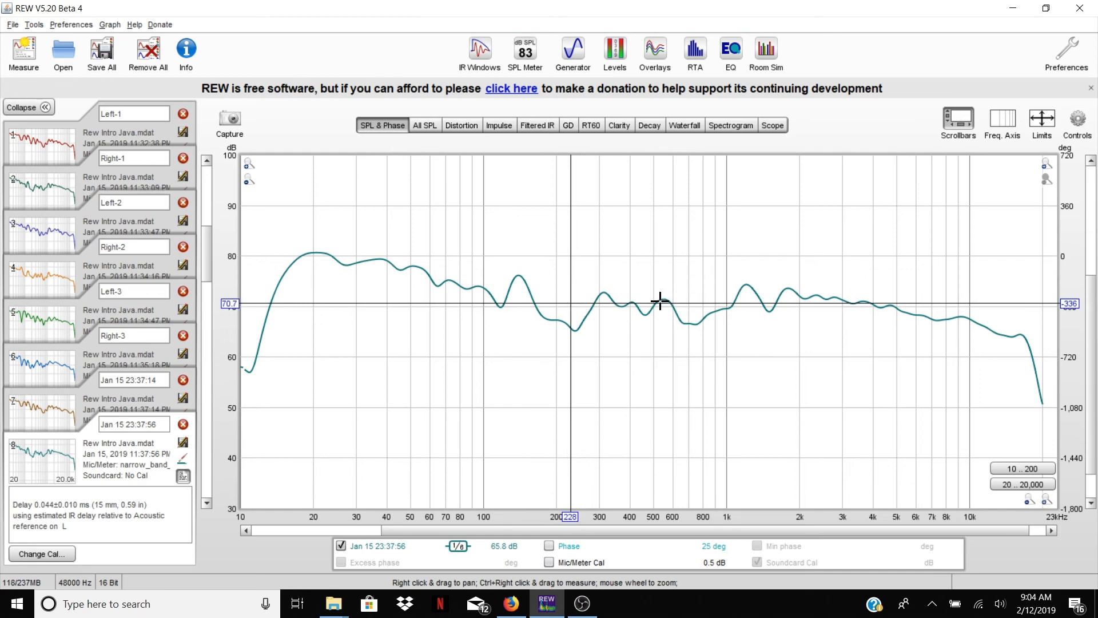
mouse_move(604, 293)
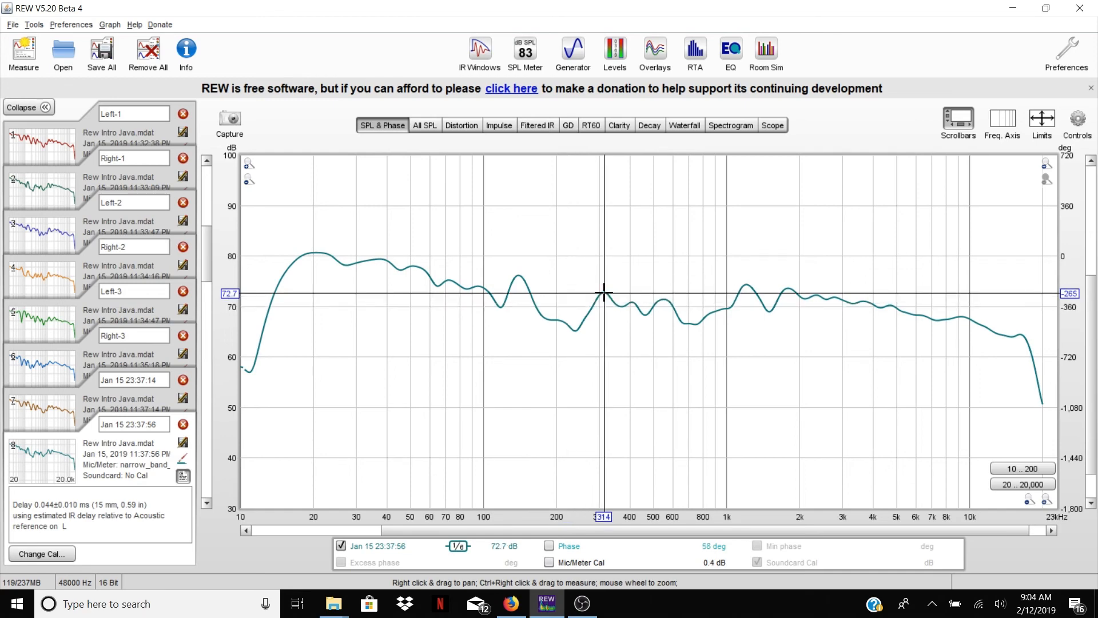
mouse_move(690, 309)
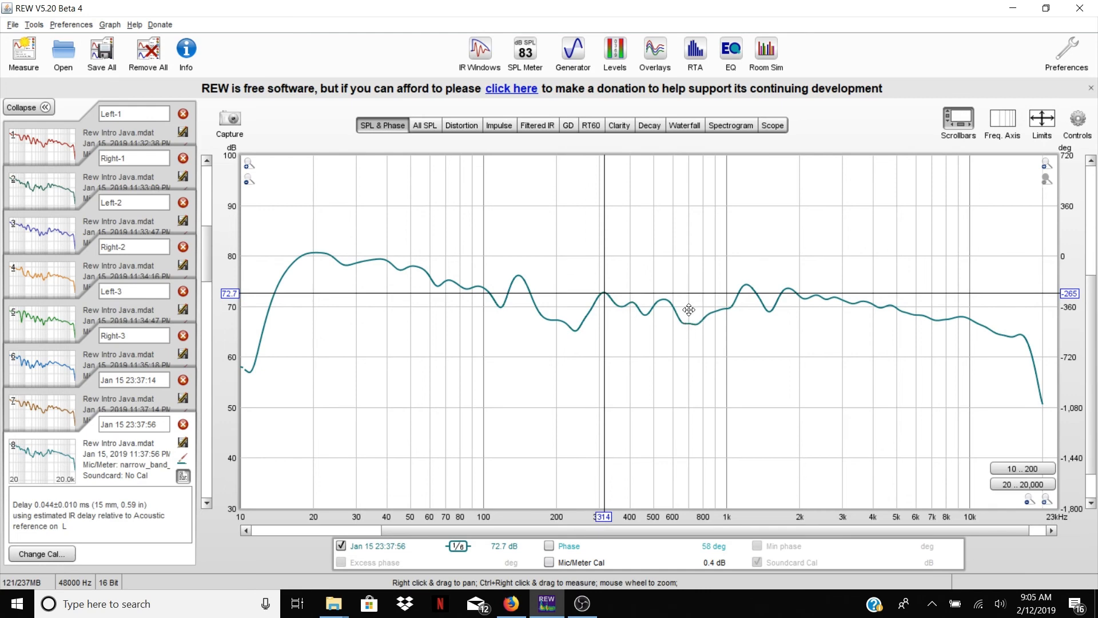
mouse_move(690, 324)
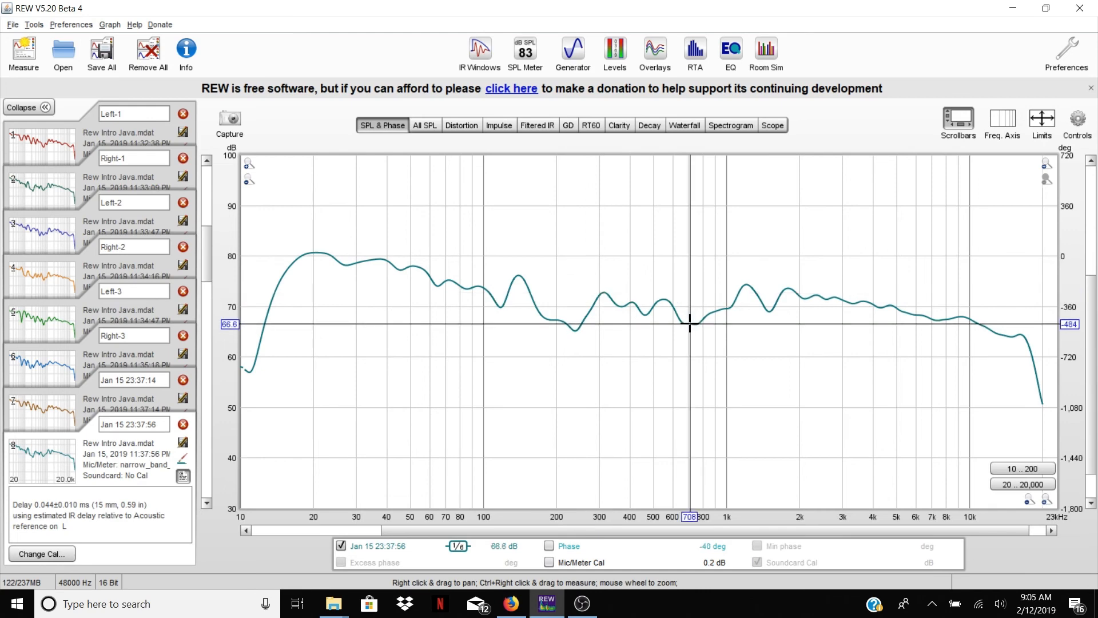
mouse_move(693, 306)
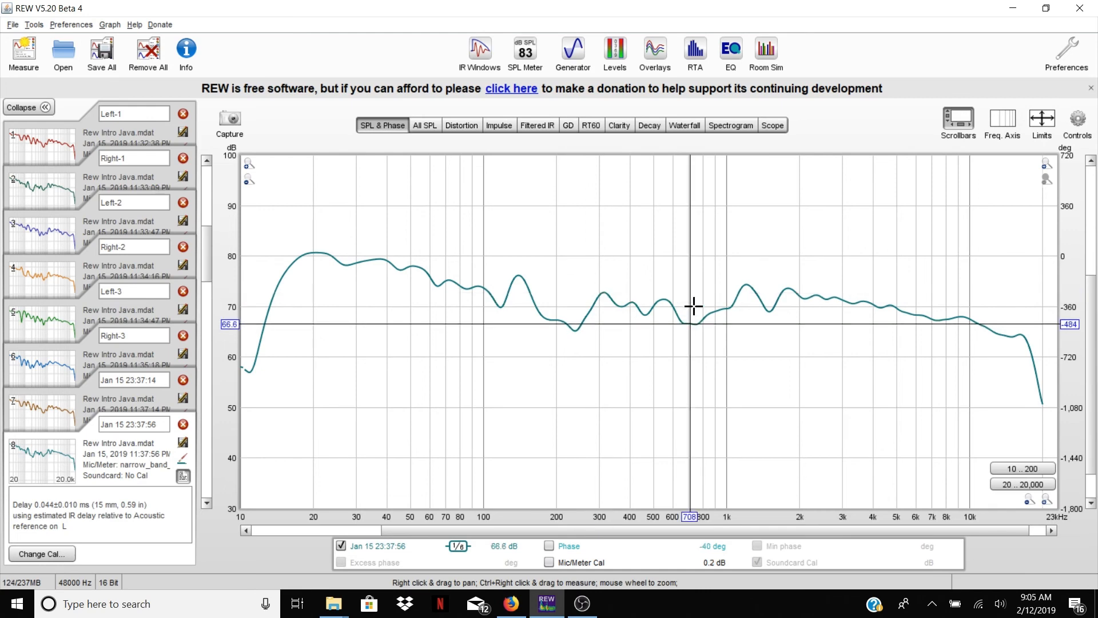
mouse_move(693, 305)
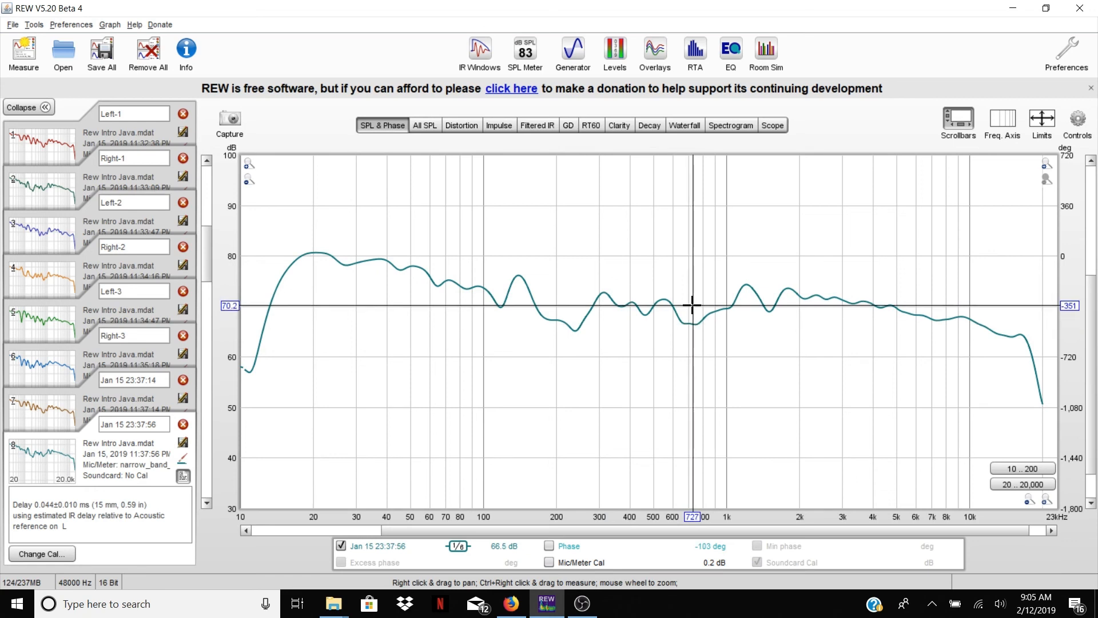
mouse_move(621, 342)
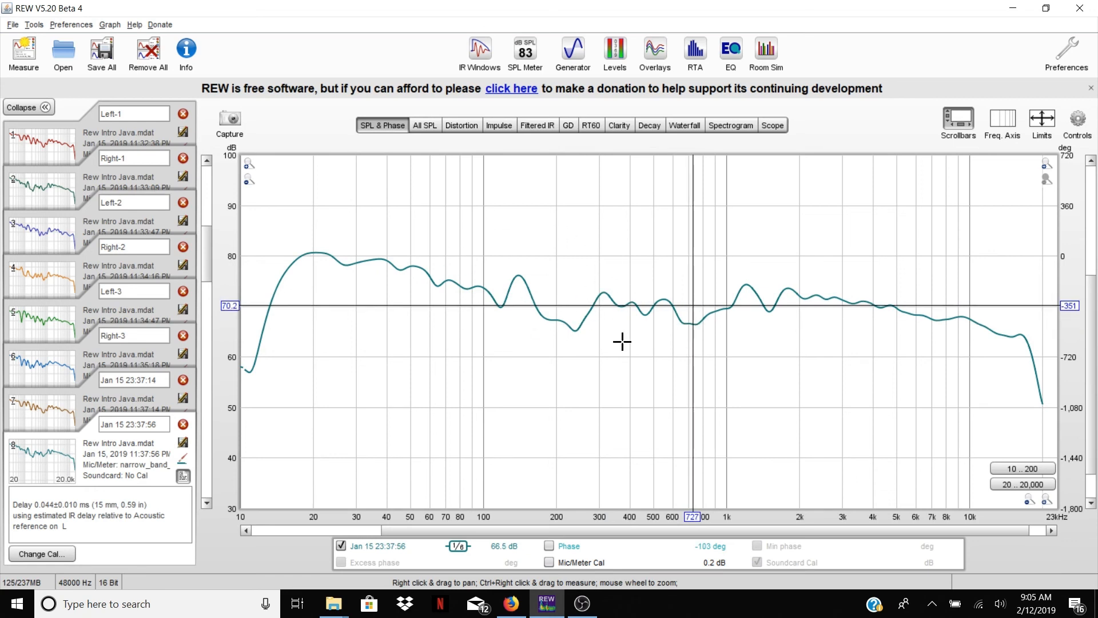
mouse_move(387, 292)
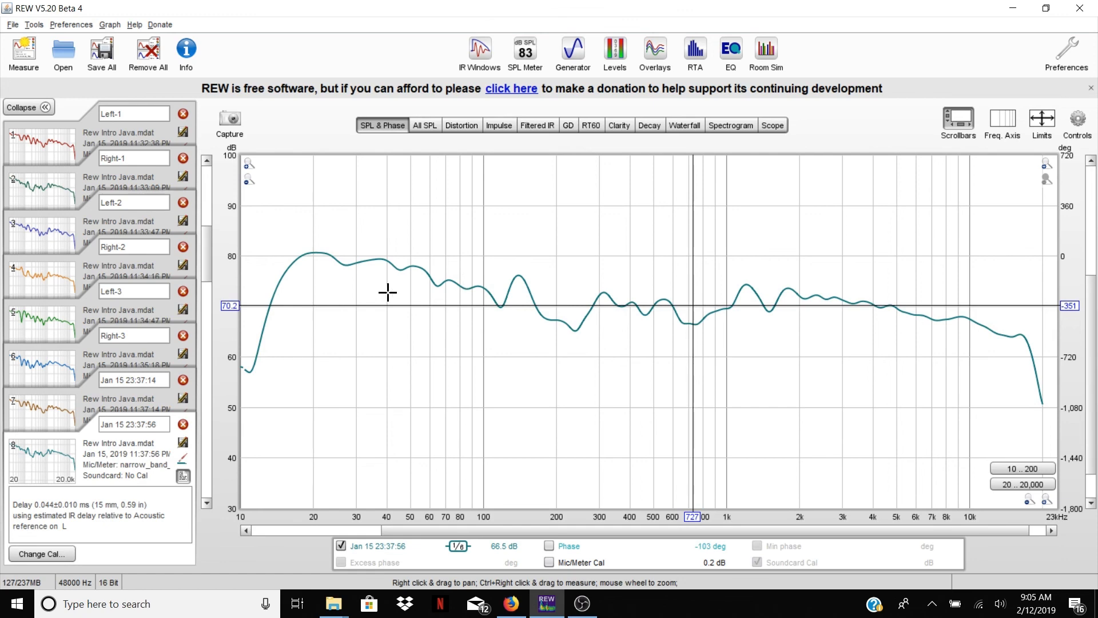
mouse_move(830, 340)
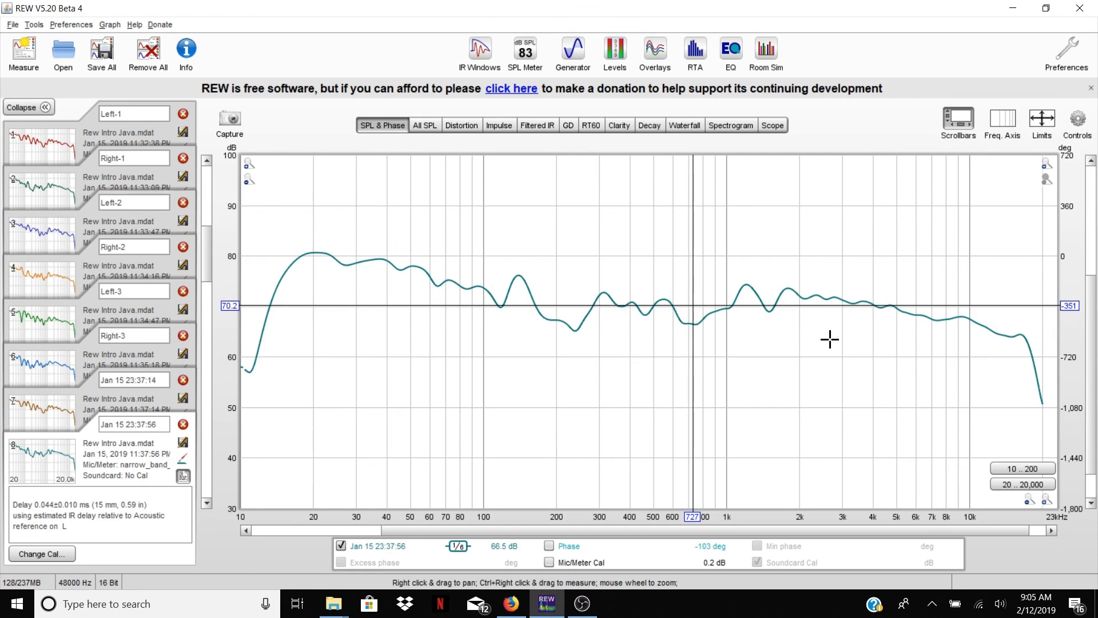